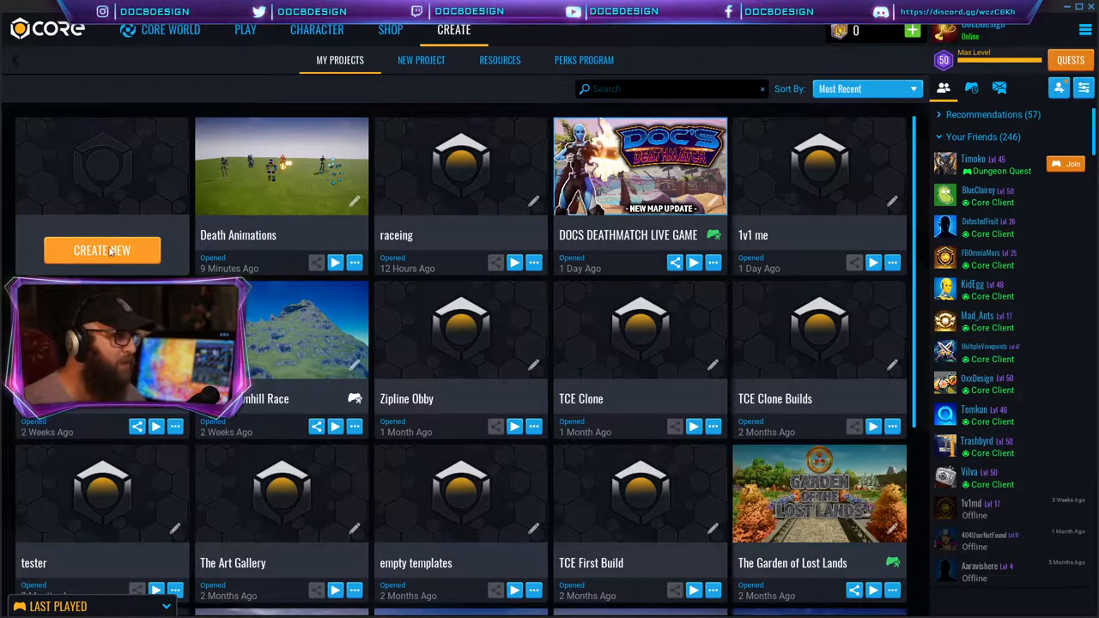
Create an empty Start Project named 'testing animations' from My Projects.
{"action": "left_click", "coordinate": [421, 59]}
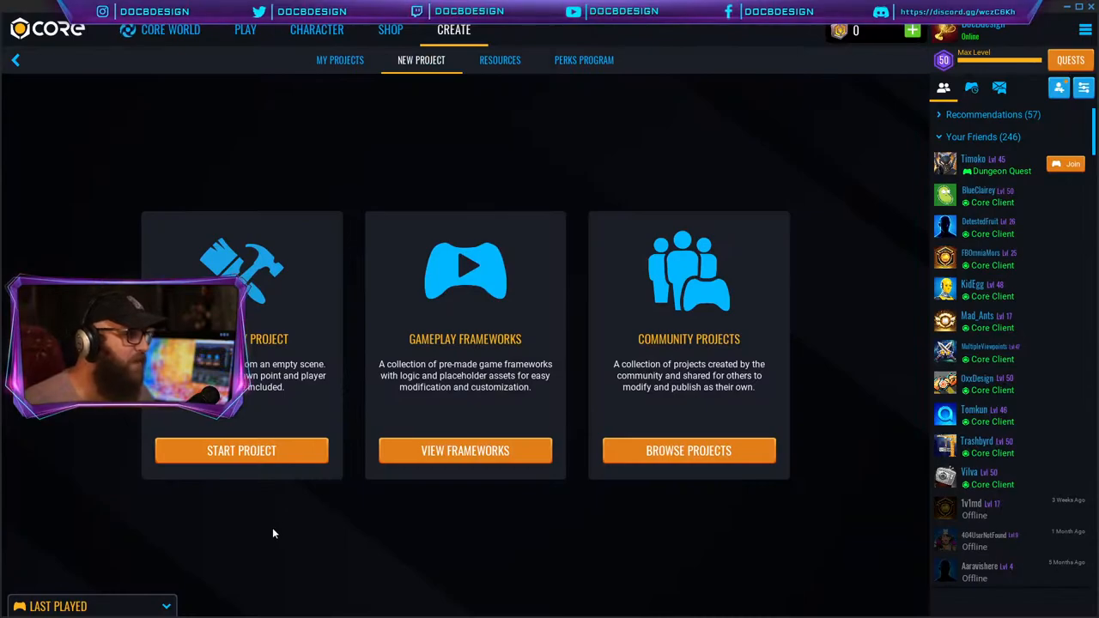
{"action": "left_click", "coordinate": [242, 450]}
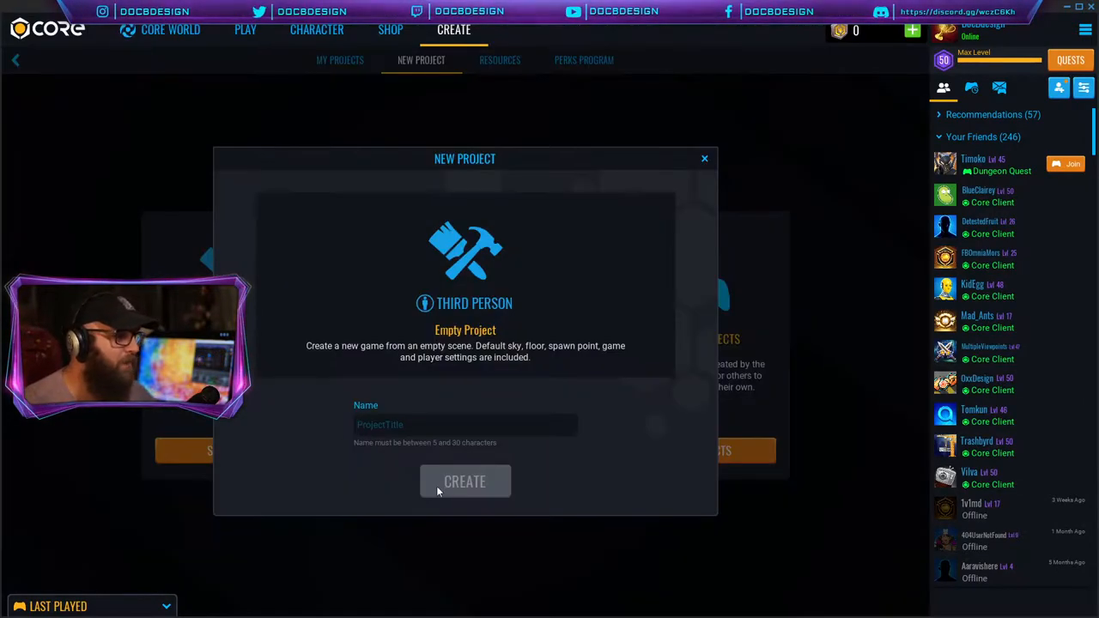
{"action": "type", "text": "testing anim"}
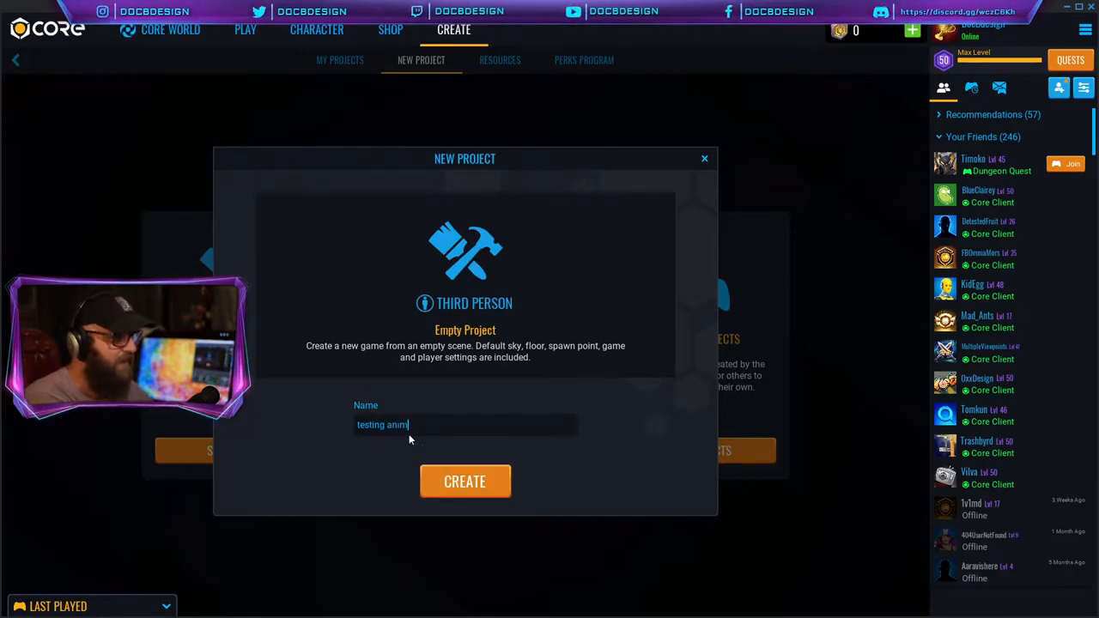
{"action": "left_click", "coordinate": [464, 481]}
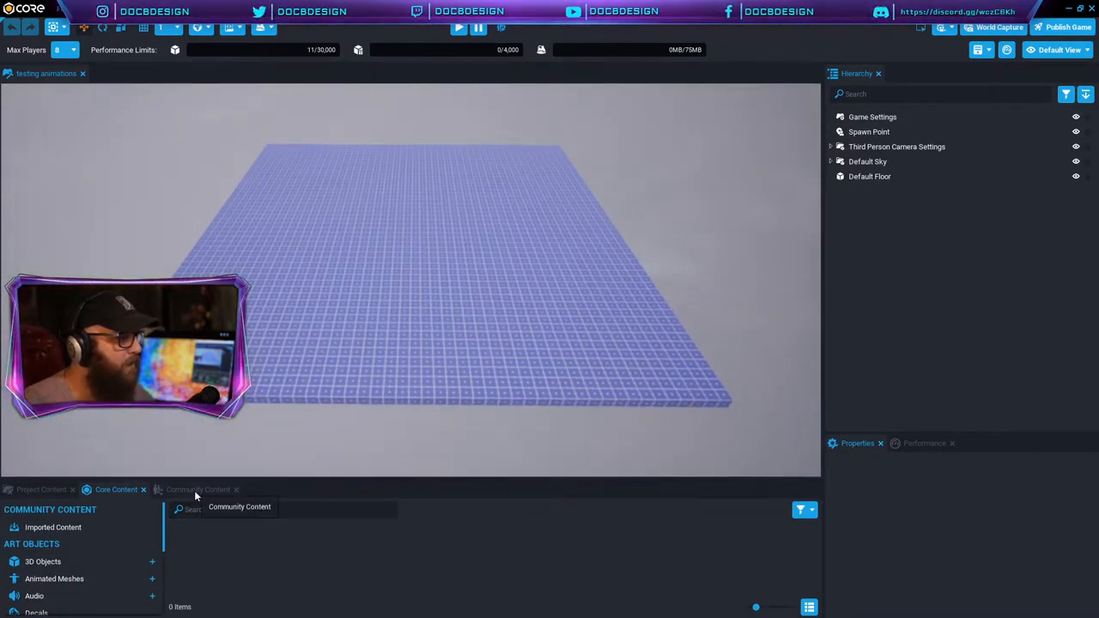
Search Core Content for 'grass' and apply a grass material to the Default Floor.
{"action": "left_click", "coordinate": [283, 510]}
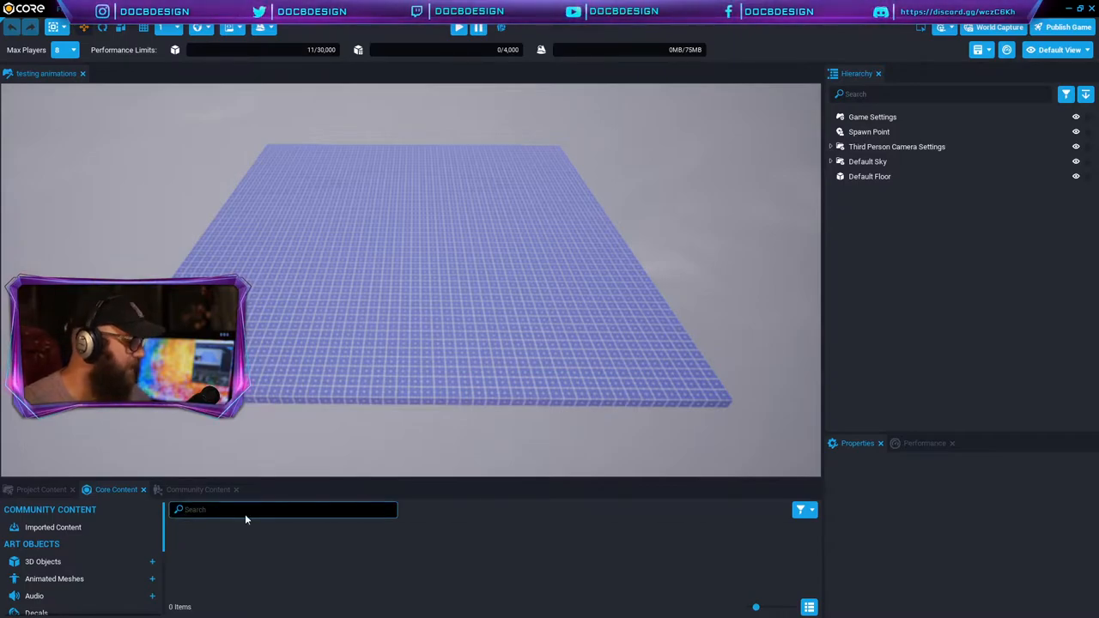
{"action": "type", "text": "grass"}
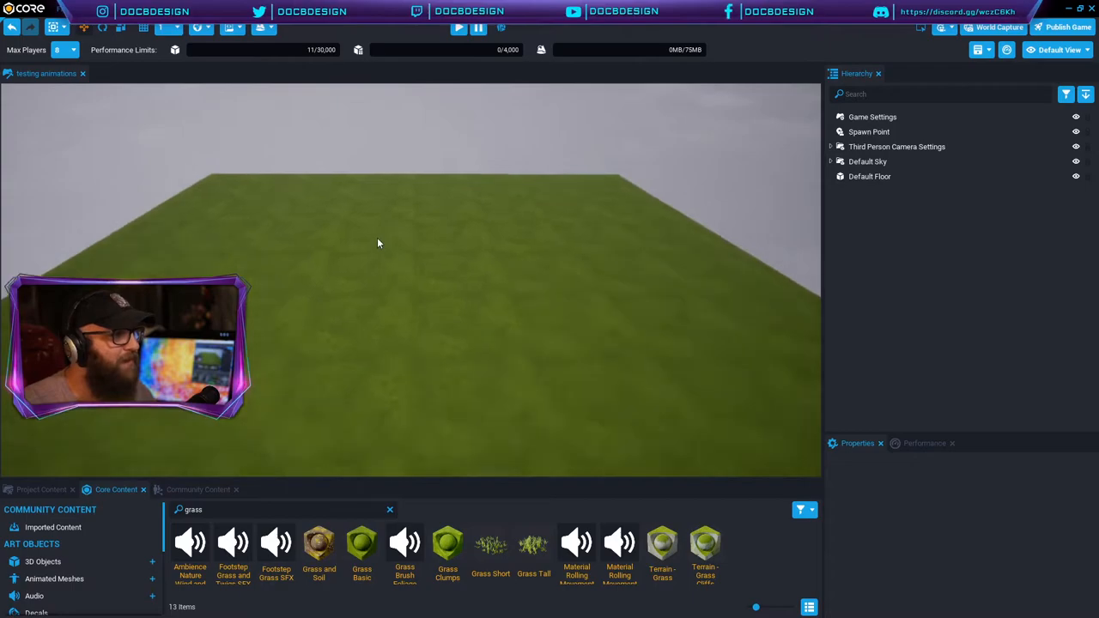
{"action": "left_click", "coordinate": [198, 489]}
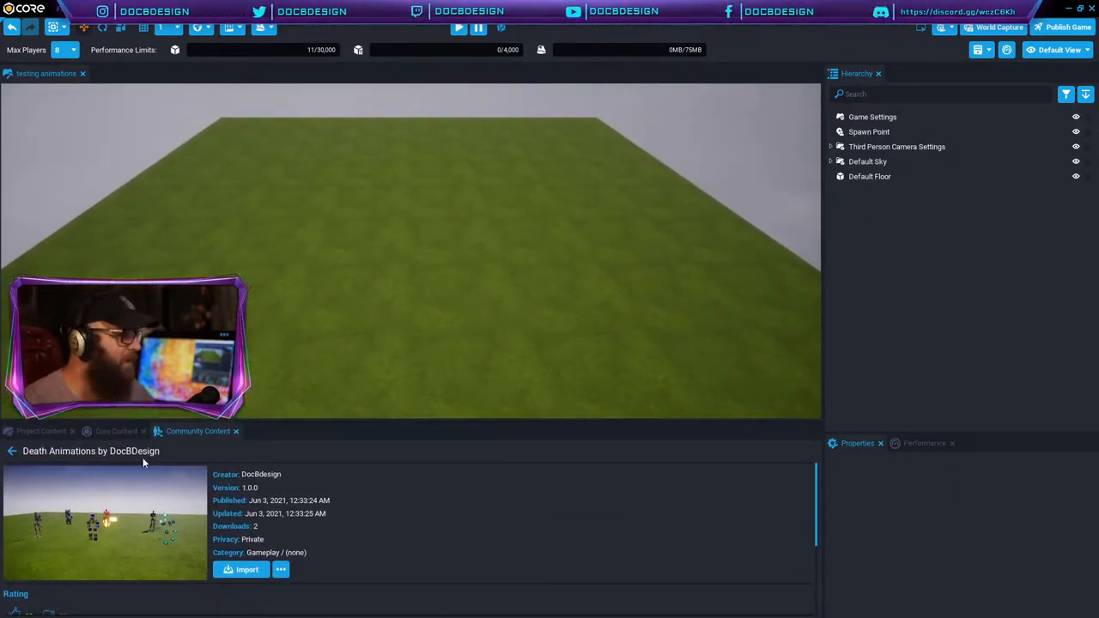
{"action": "mouse_move", "coordinate": [247, 570]}
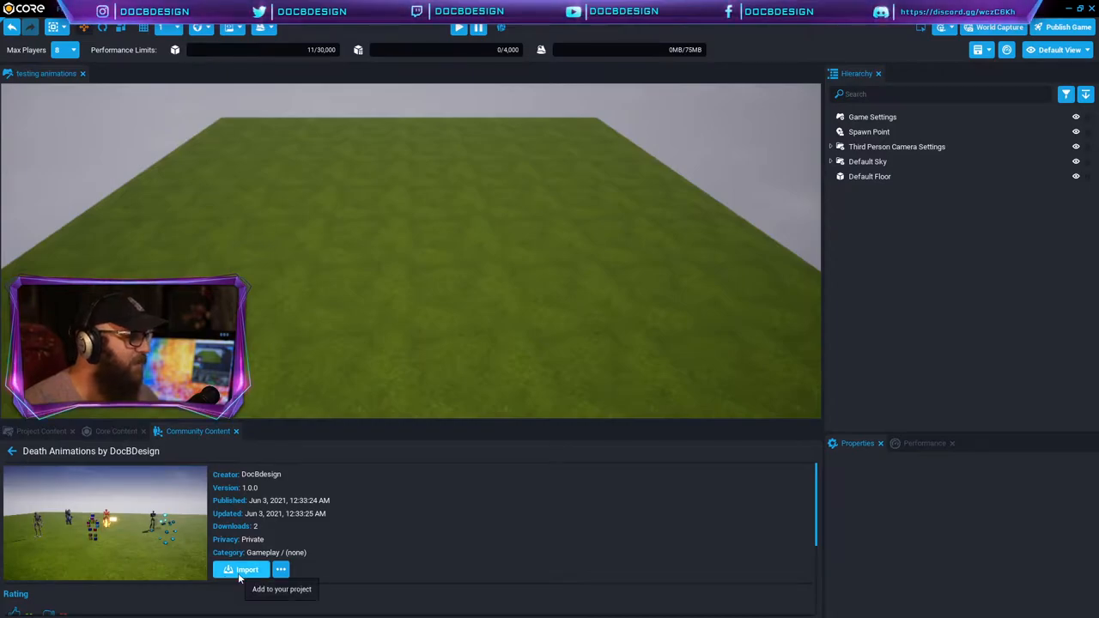
Import DocBDesign's Death Animations package and drag it into the viewport.
{"action": "left_click", "coordinate": [246, 570]}
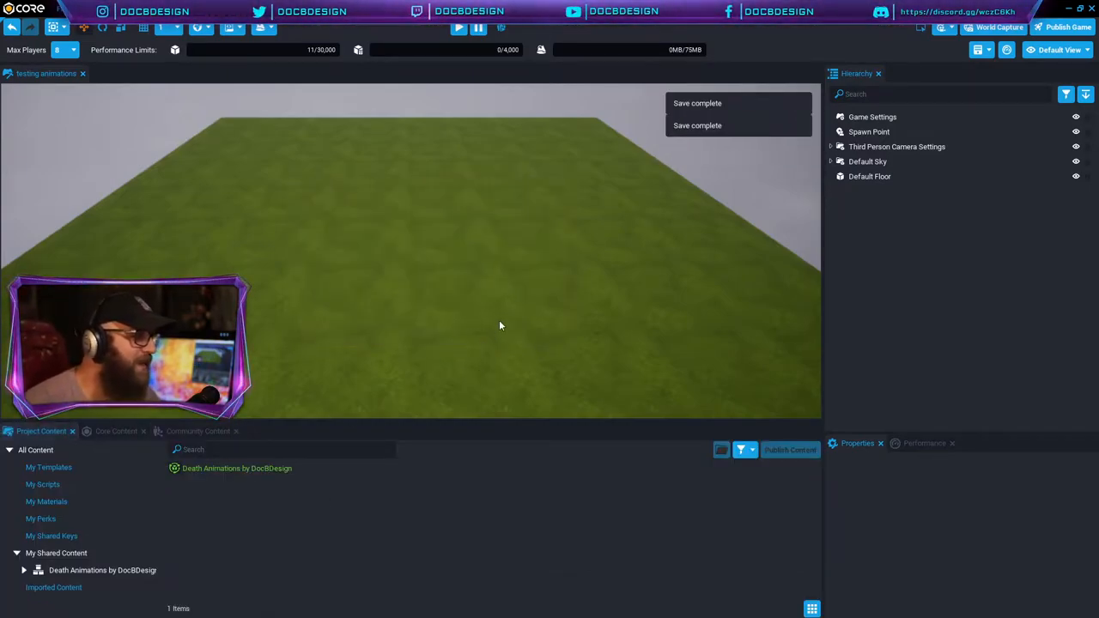
{"action": "left_click", "coordinate": [236, 468]}
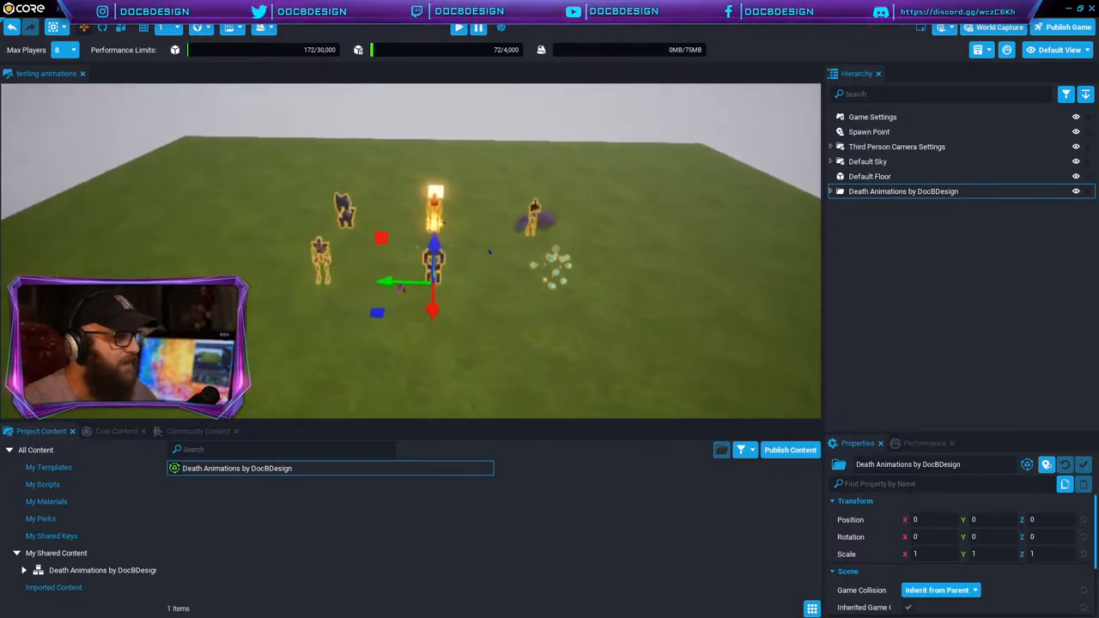
Expand Death Animations, inspect Corpse Explosions and the READ ME, then play-test the scene.
{"action": "left_click", "coordinate": [832, 192]}
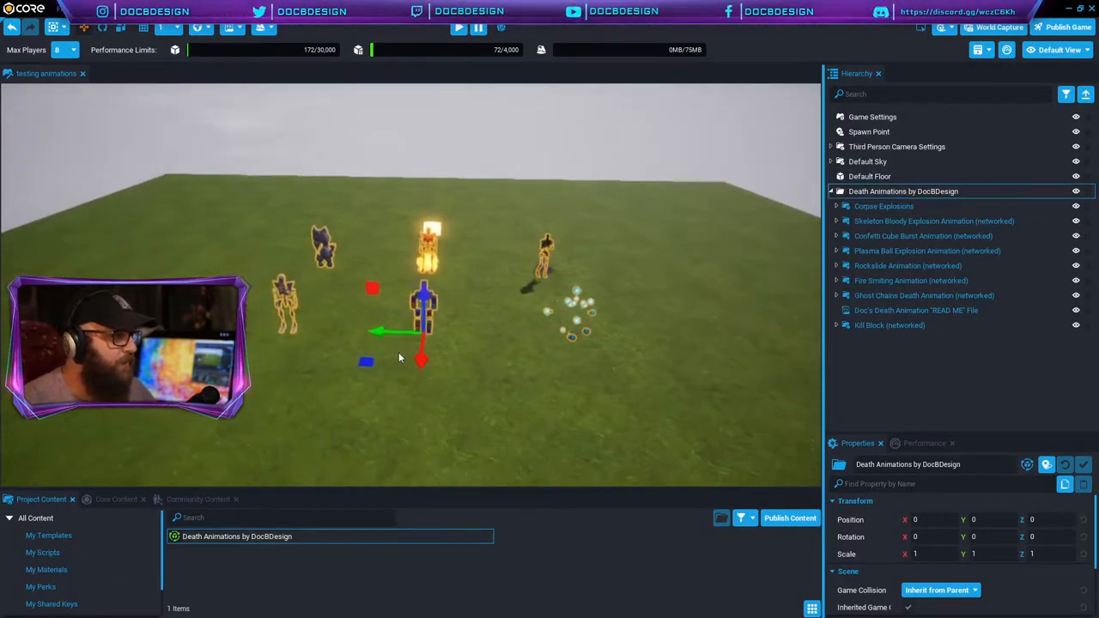
{"action": "left_click", "coordinate": [884, 206]}
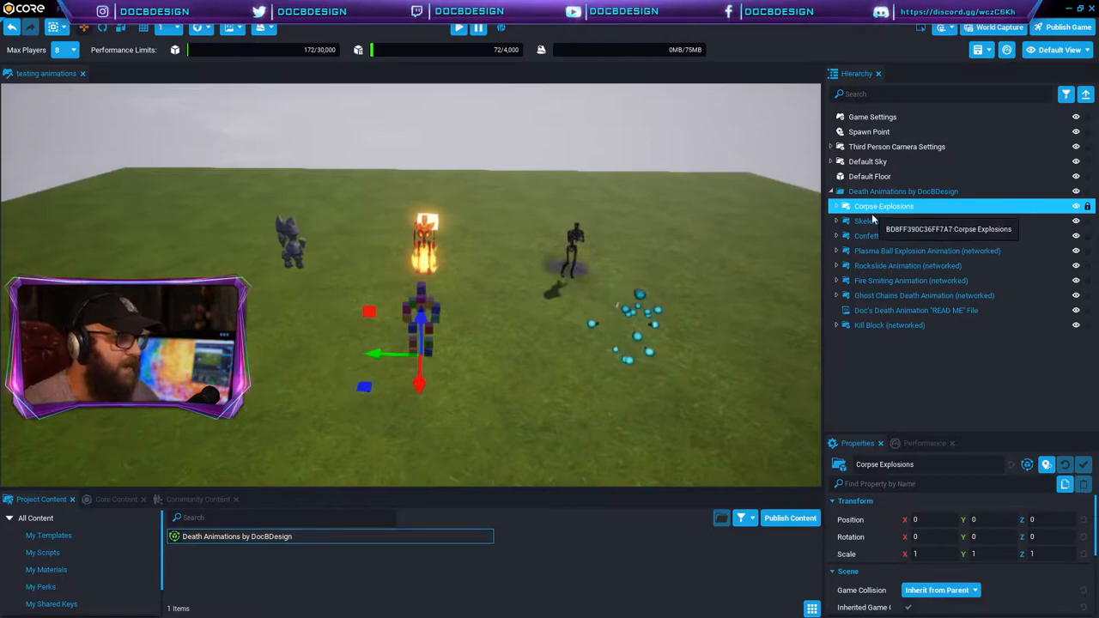
{"action": "left_click", "coordinate": [917, 310]}
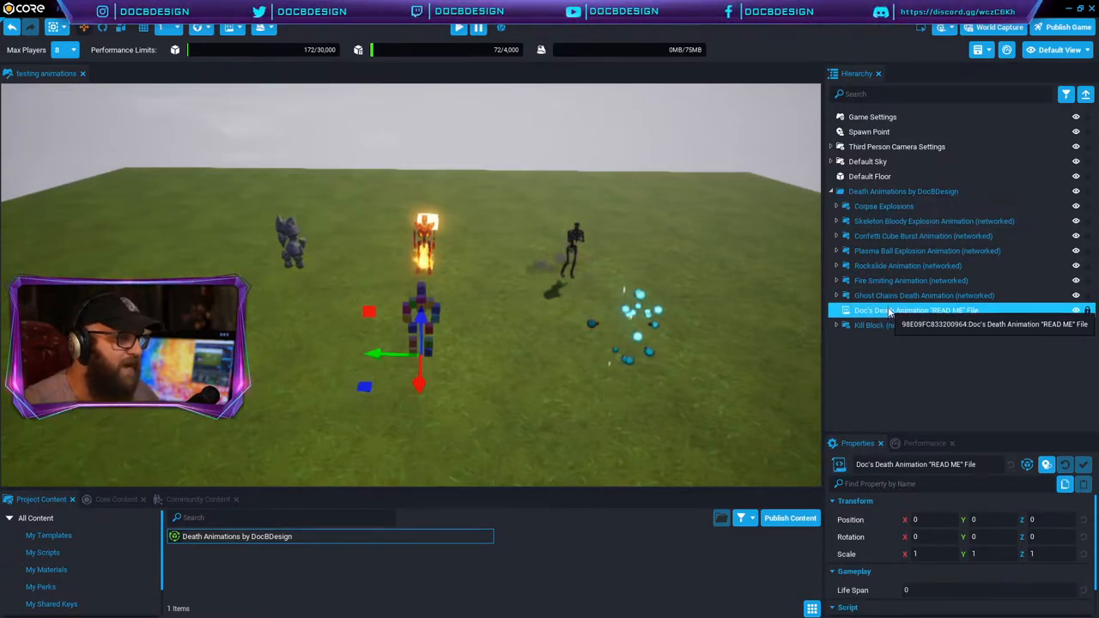
{"action": "mouse_move", "coordinate": [879, 334]}
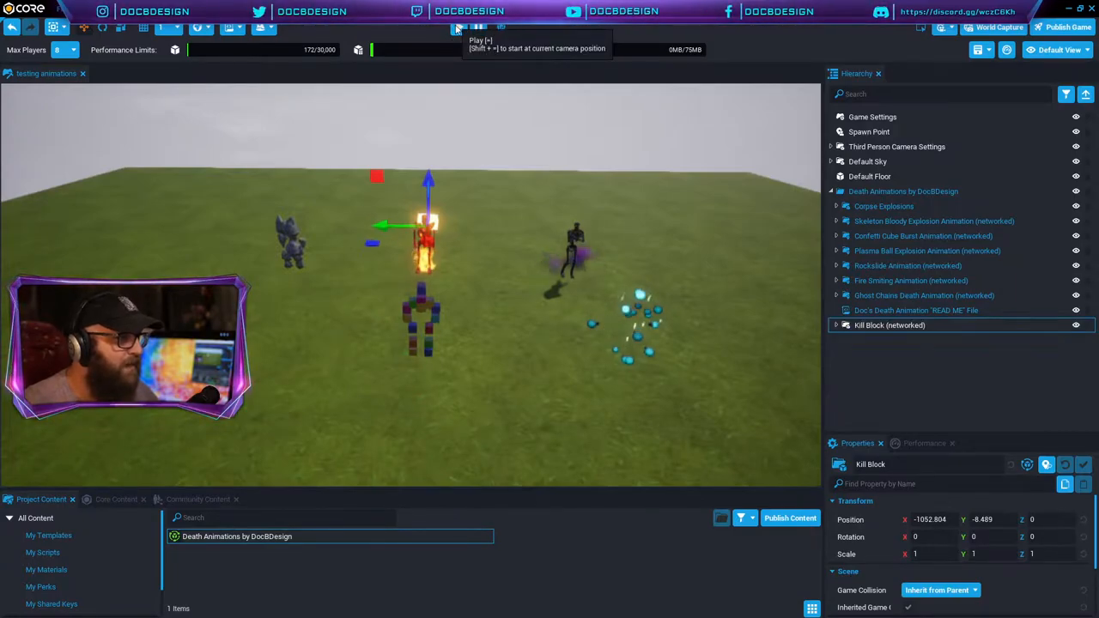
{"action": "left_click", "coordinate": [459, 27]}
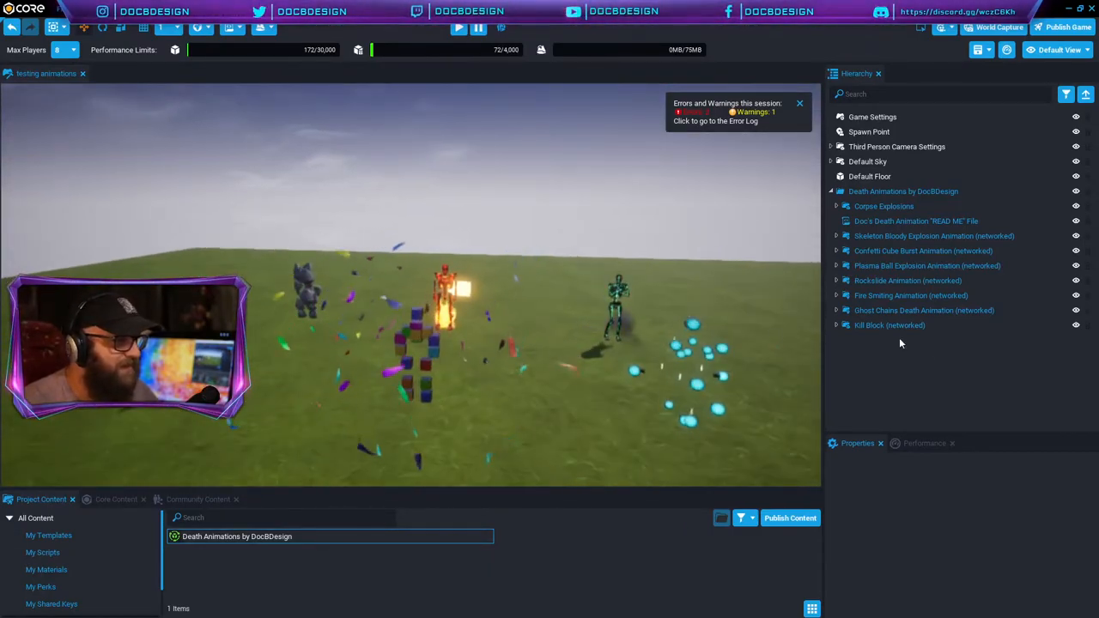
Stop play mode, read Doc's Death Animation READ ME, and select Corpse Explosions.
{"action": "double_click", "coordinate": [916, 221]}
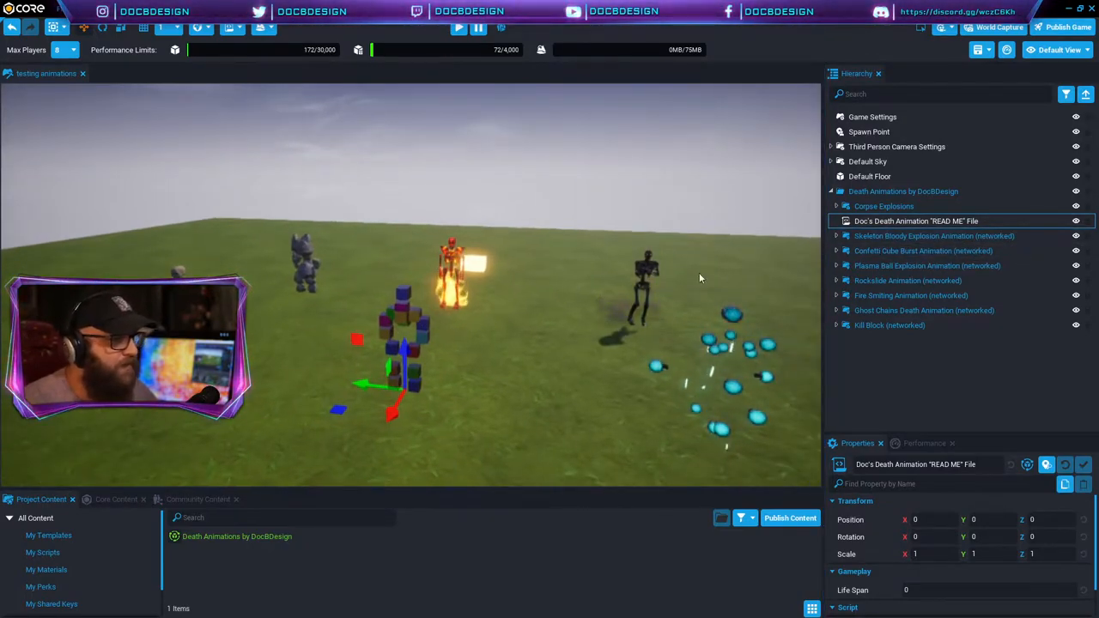
{"action": "left_click", "coordinate": [885, 206]}
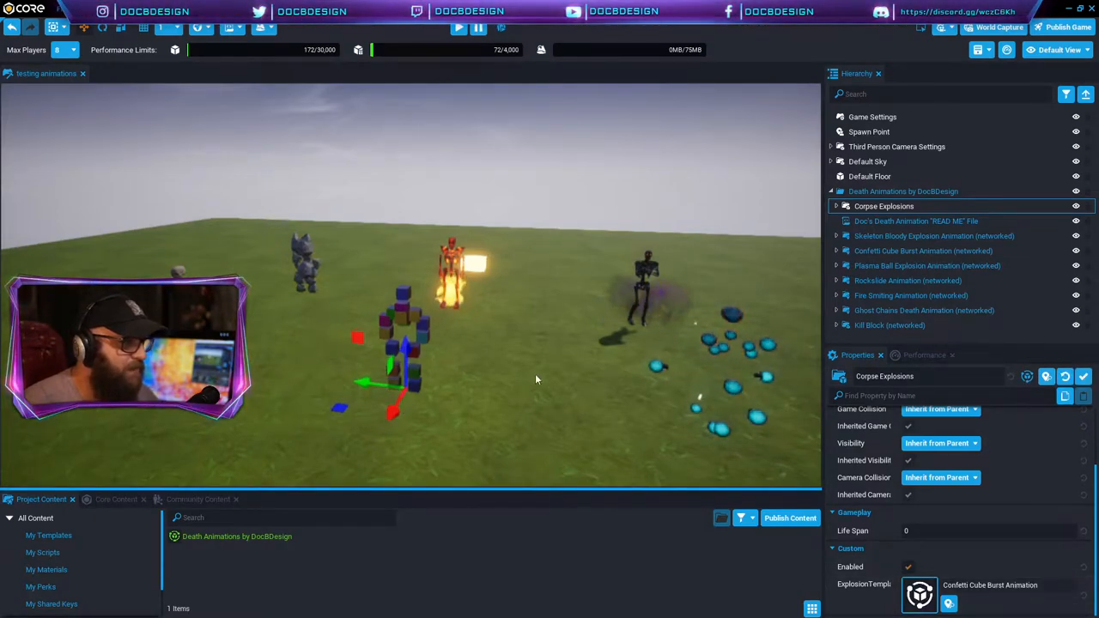
Inspect the Confetti Cube Burst, Skeleton Bloody Explosion and Fire Smiting animations in turn.
{"action": "left_click", "coordinate": [923, 251]}
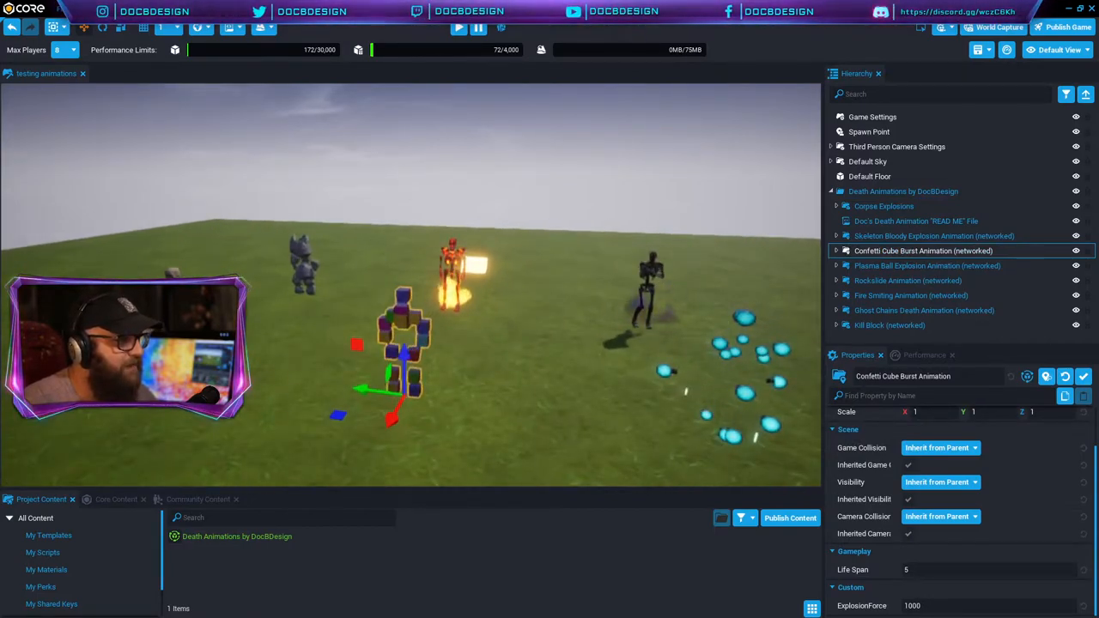
{"action": "left_click", "coordinate": [935, 235]}
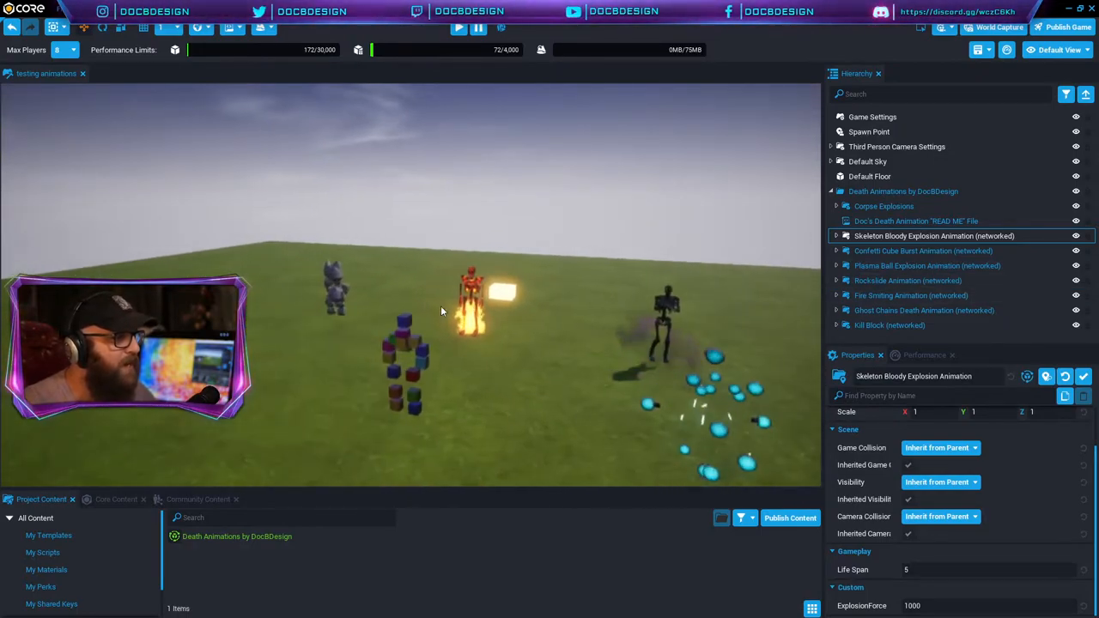
{"action": "left_click", "coordinate": [912, 296]}
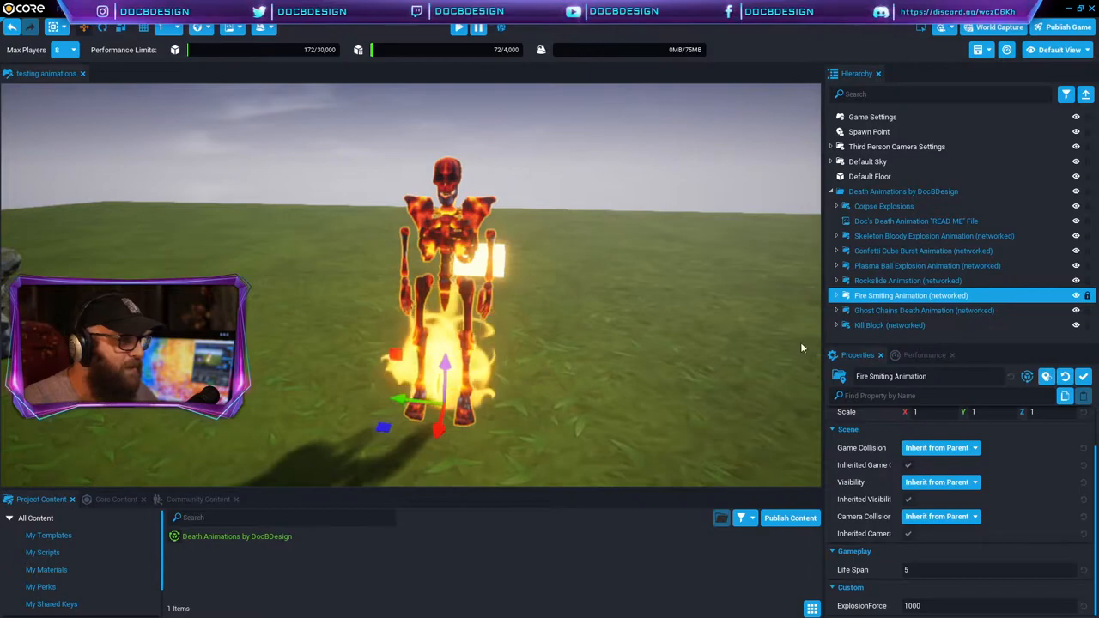
Start a new template from Fire Smiting Animation, named 'Fire Smiting Animation'.
{"action": "right_click", "coordinate": [911, 295]}
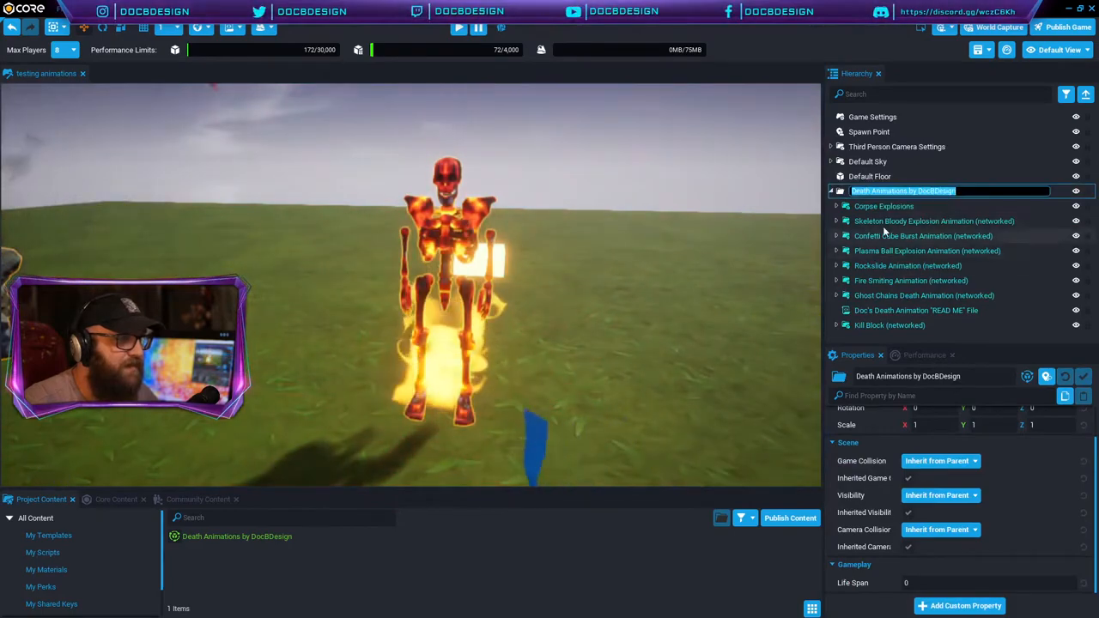
{"action": "left_click", "coordinate": [884, 206]}
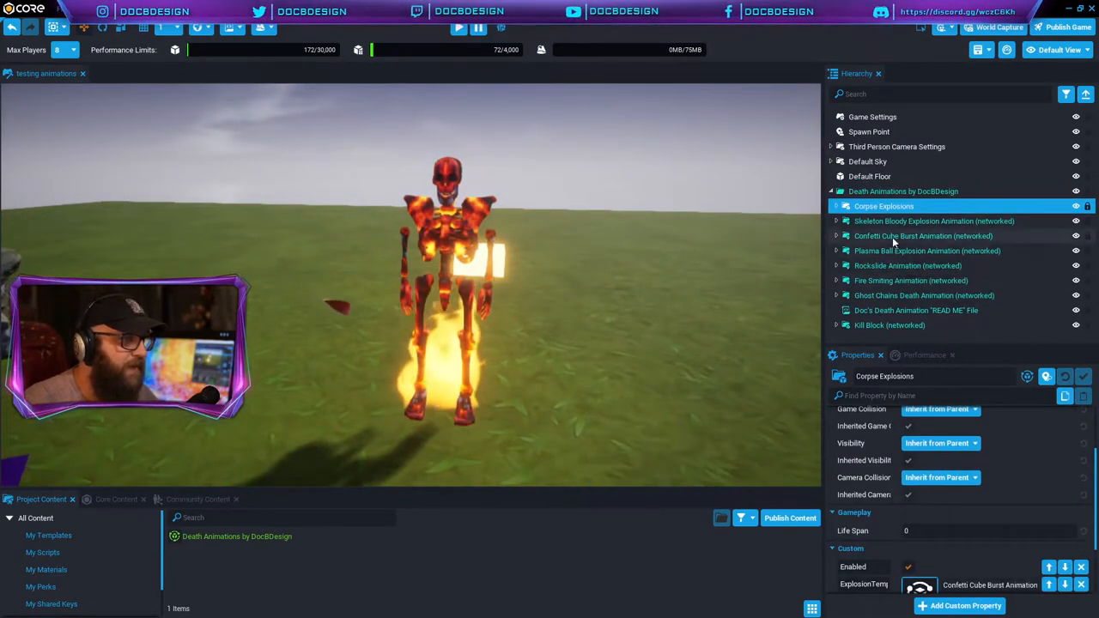
{"action": "left_click", "coordinate": [911, 280]}
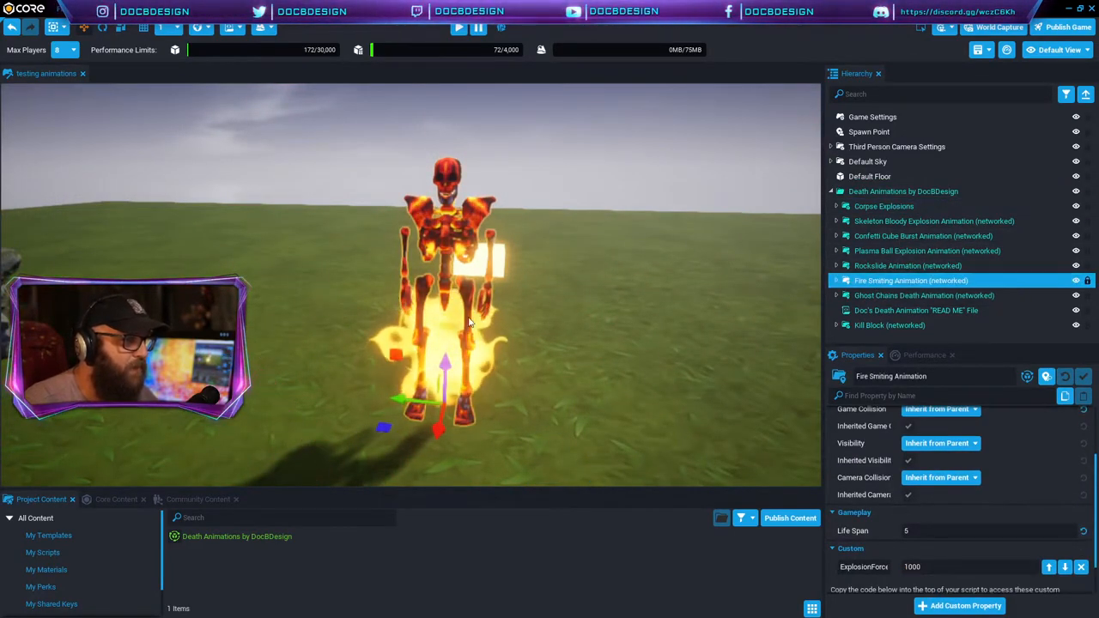
{"action": "right_click", "coordinate": [911, 281]}
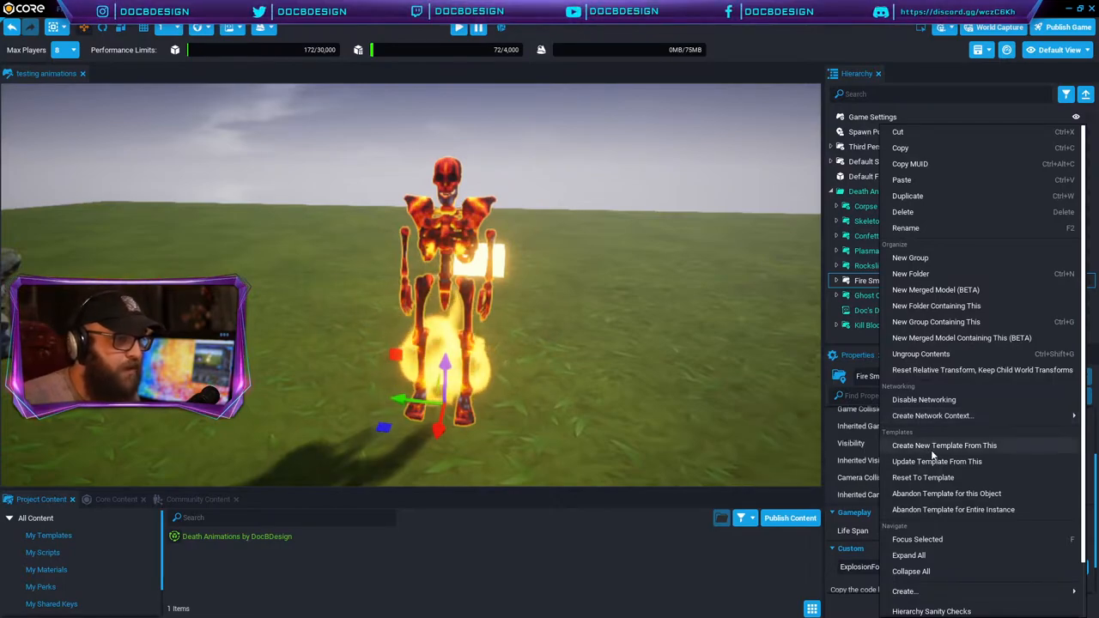
{"action": "left_click", "coordinate": [943, 445]}
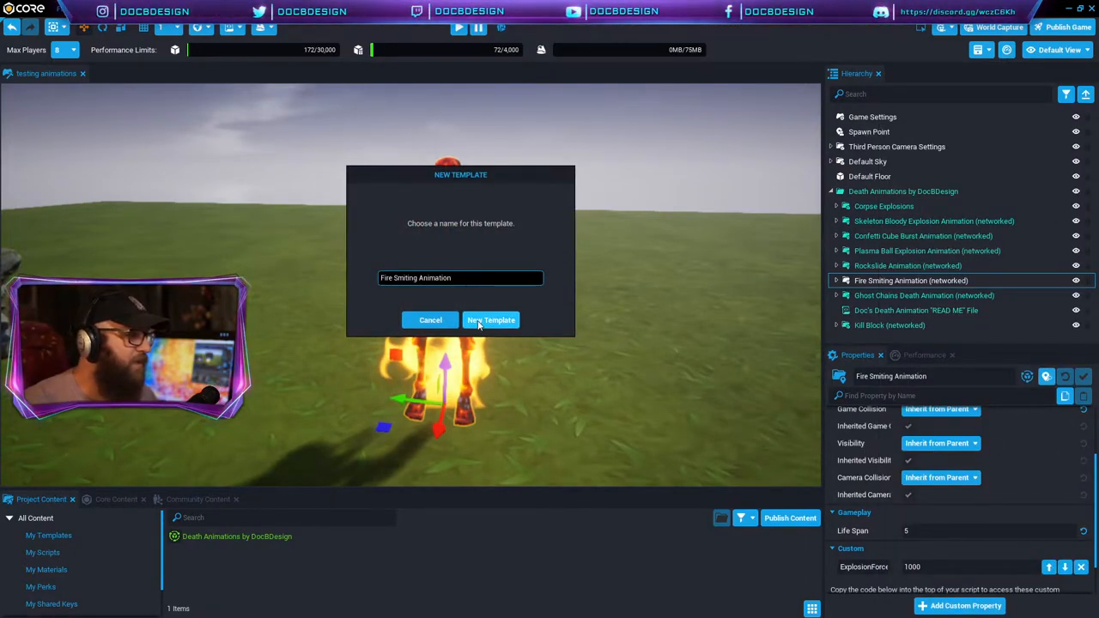
Confirm the Fire Smiting template and assign it as Corpse Explosions' ExplosionTemplate.
{"action": "left_click", "coordinate": [491, 319]}
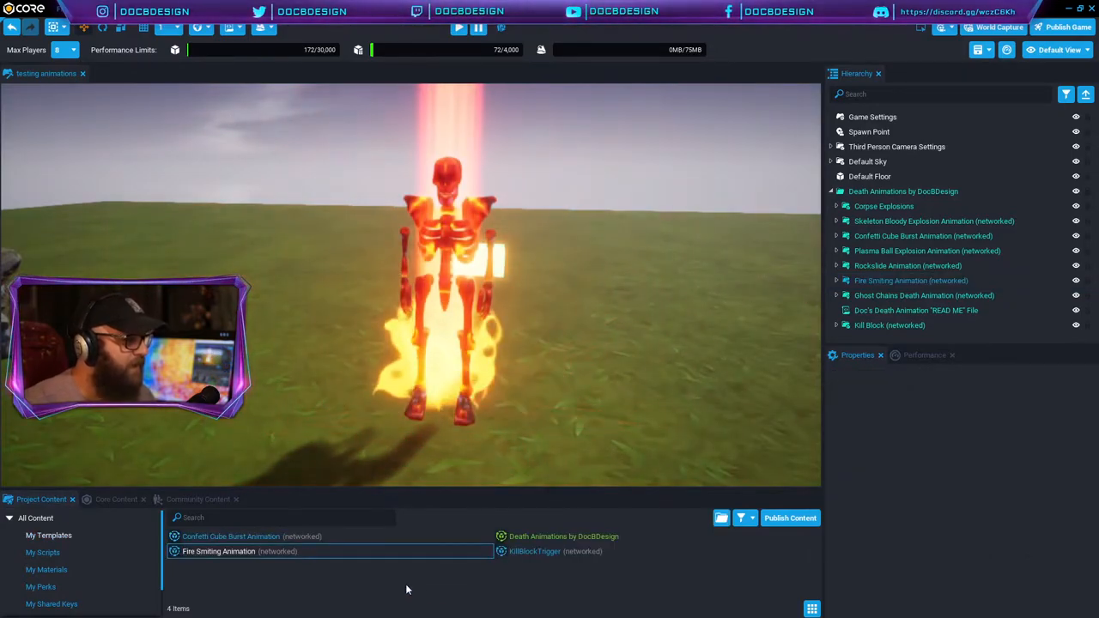
{"action": "left_click", "coordinate": [232, 536]}
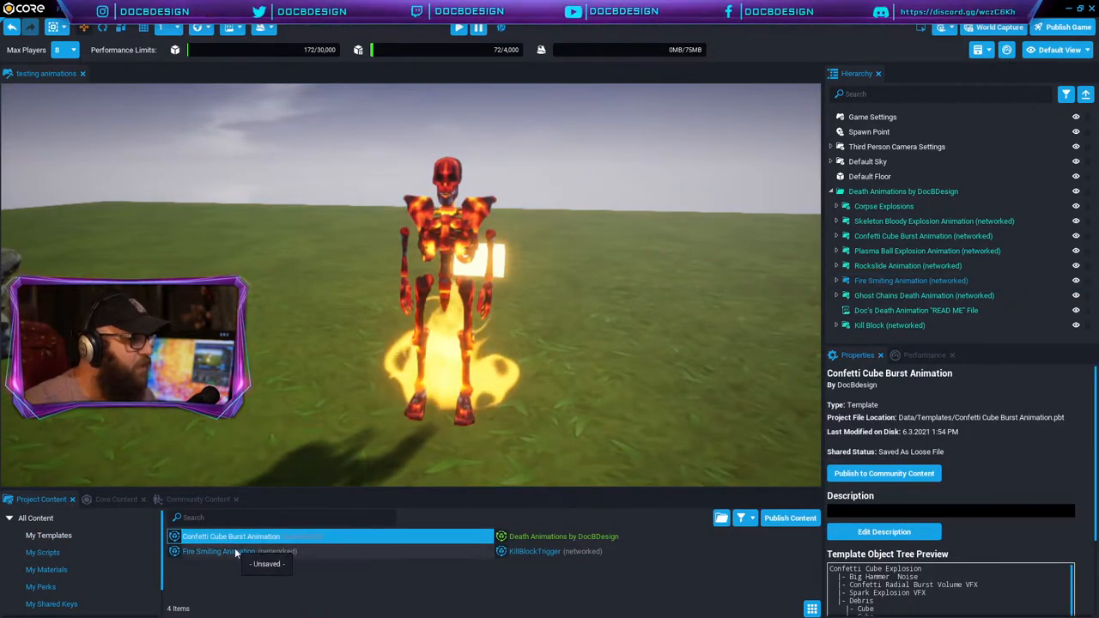
{"action": "left_click", "coordinate": [218, 552]}
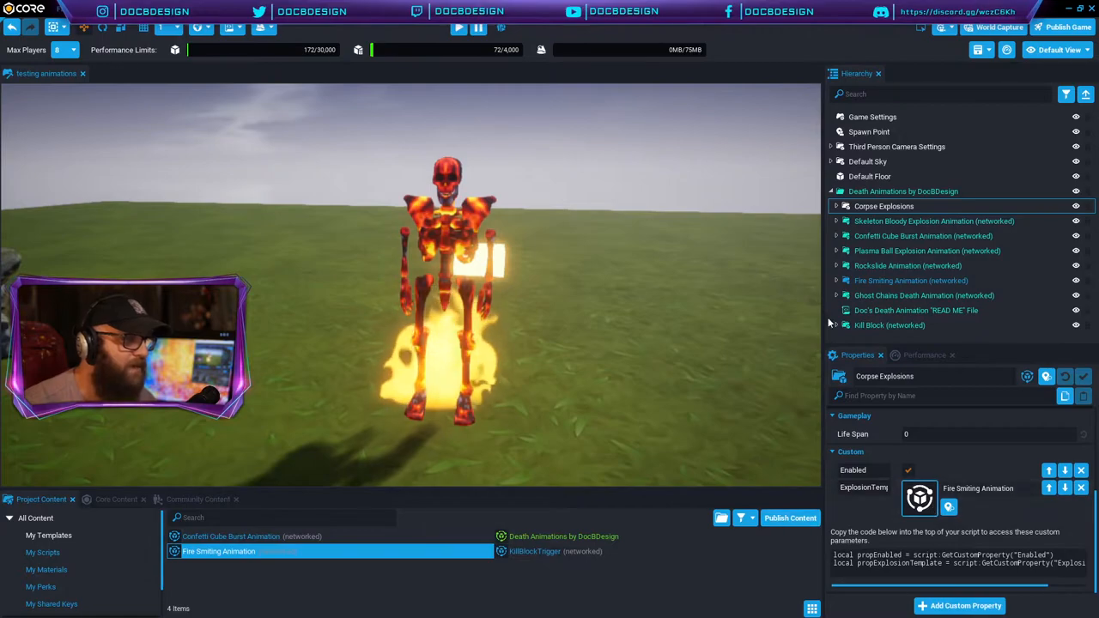
{"action": "mouse_move", "coordinate": [683, 189]}
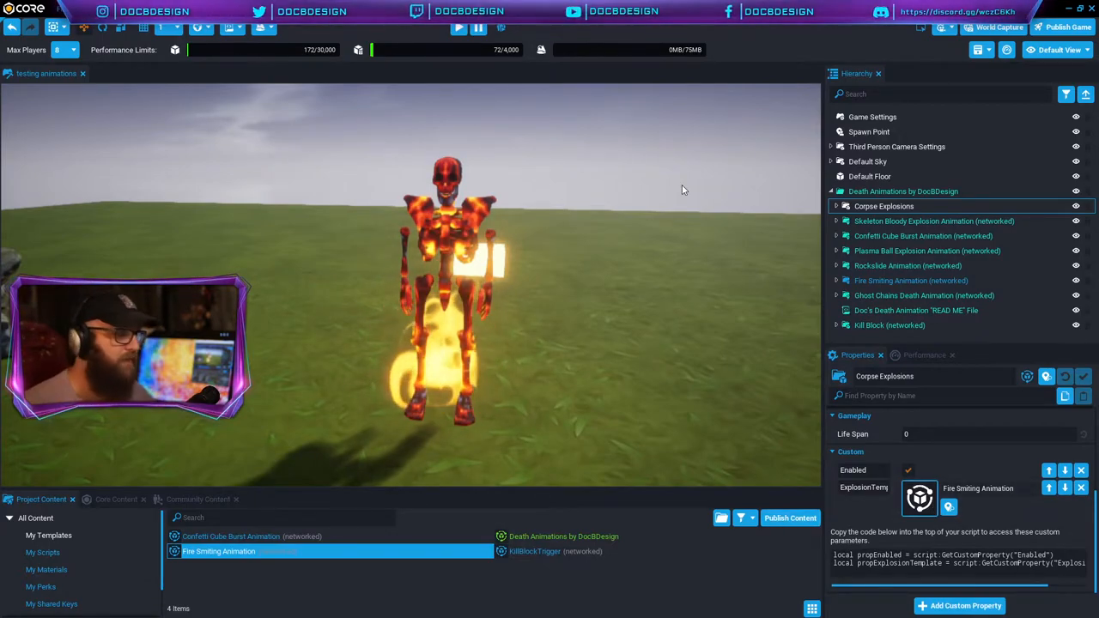
{"action": "mouse_move", "coordinate": [459, 27]}
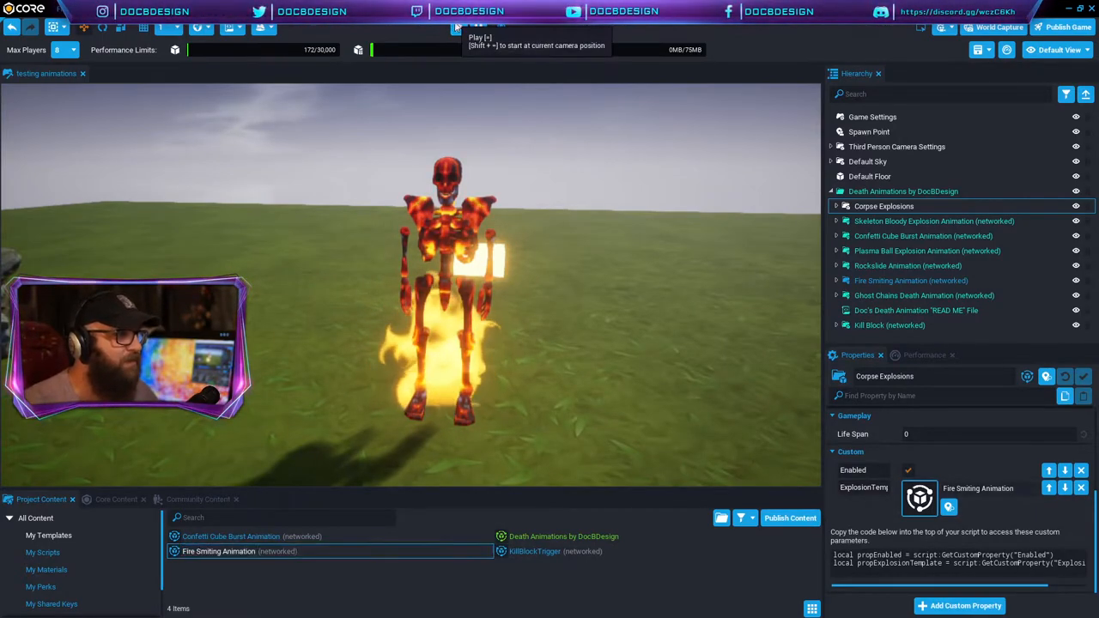
Play-test the scene to see the Fire Smiting death explosions.
{"action": "left_click", "coordinate": [459, 28]}
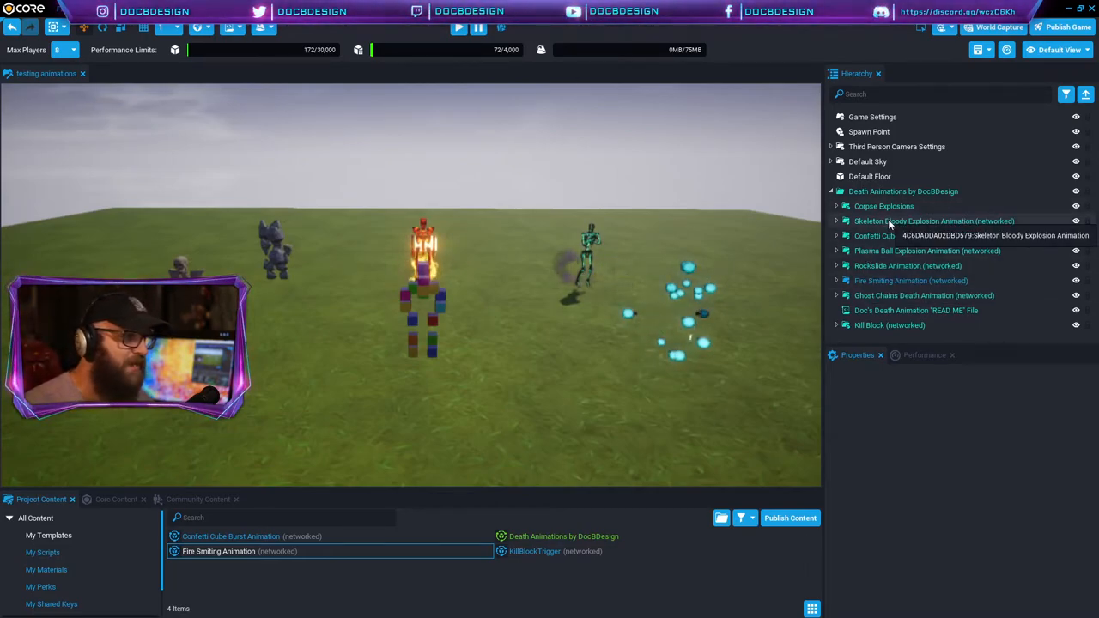
Add a copy of Skeleton Bloody Explosion Animation and rename it 'Gold Skeleton Explosion'.
{"action": "left_click", "coordinate": [935, 221]}
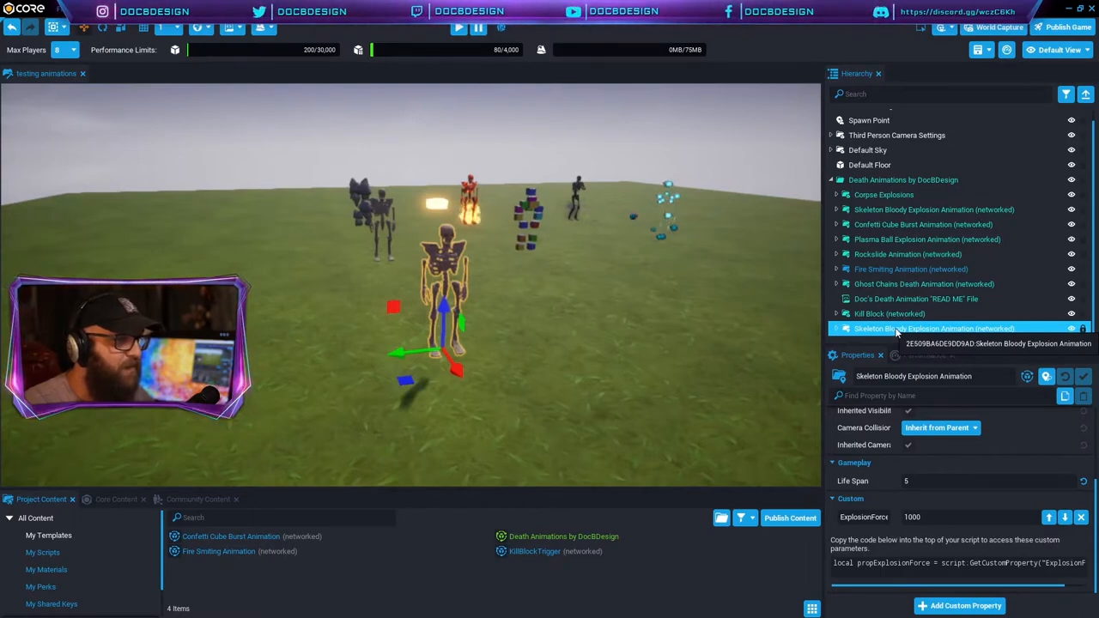
{"action": "double_click", "coordinate": [935, 328]}
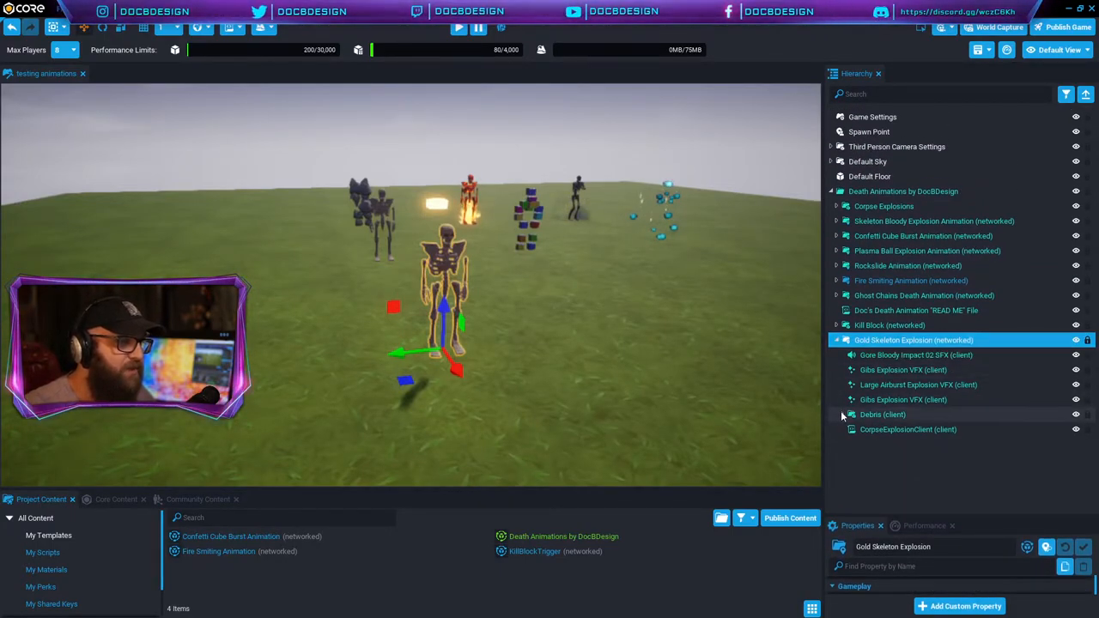
Expand Debris to show the bone pieces, then open the Core Content library.
{"action": "left_click", "coordinate": [882, 415]}
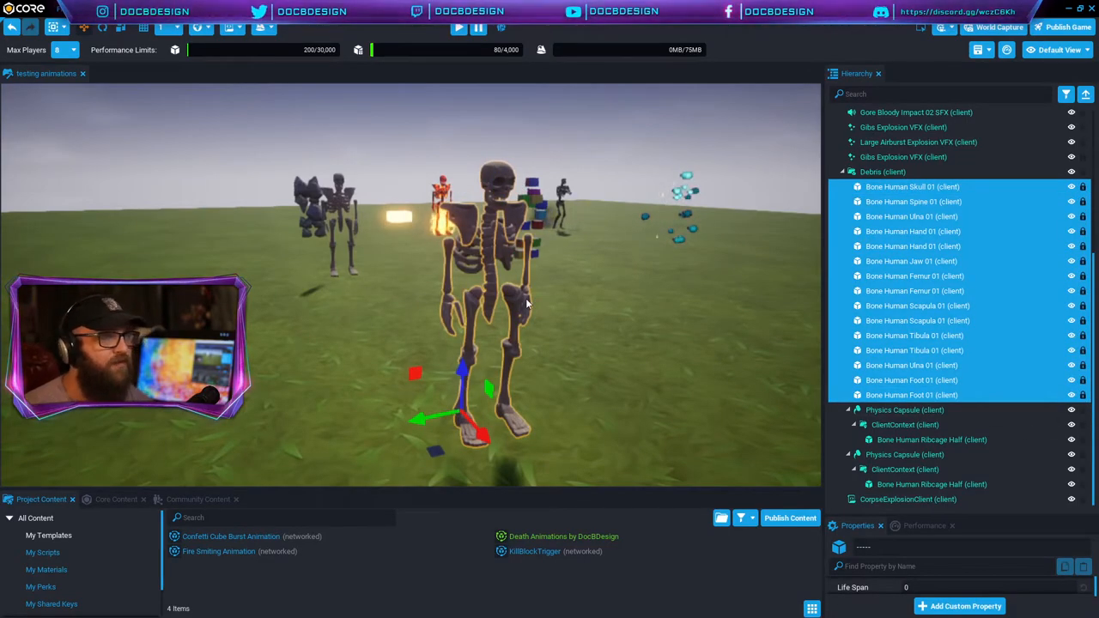
{"action": "mouse_move", "coordinate": [434, 273]}
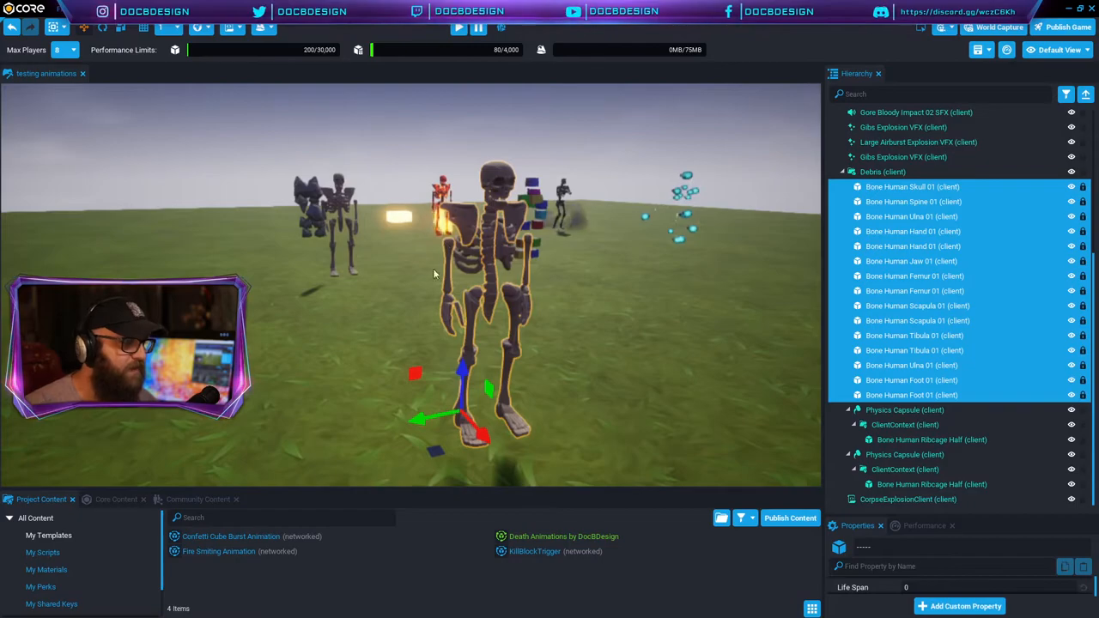
{"action": "left_click", "coordinate": [116, 499]}
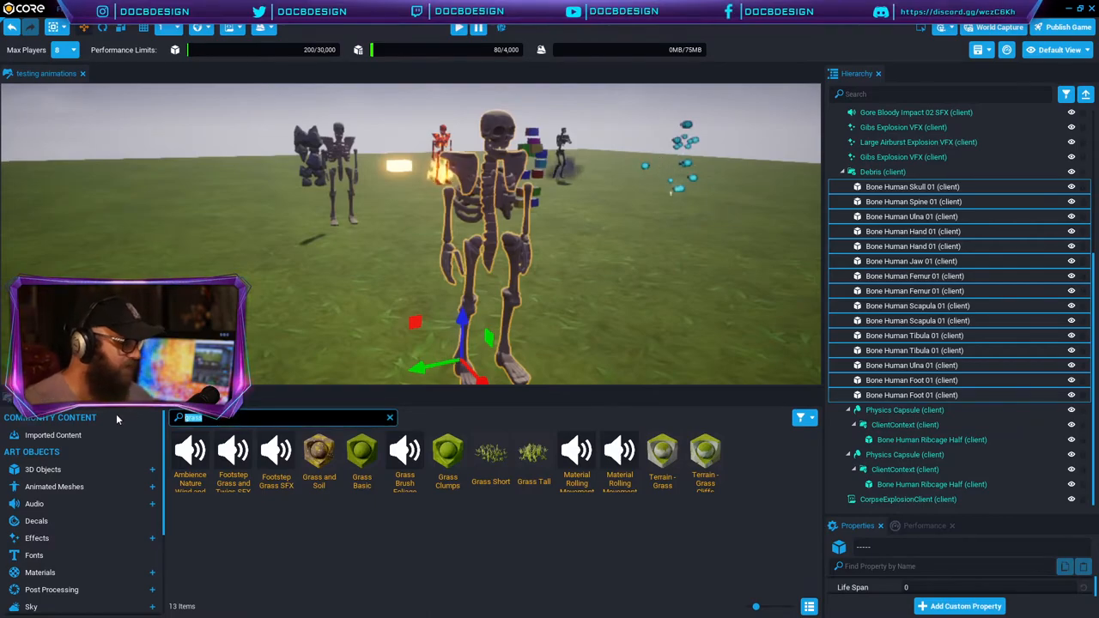
Search 'gold', add the ribcage half to the selection, and apply Metal Old Beaten Gold 02.
{"action": "type", "text": "gold"}
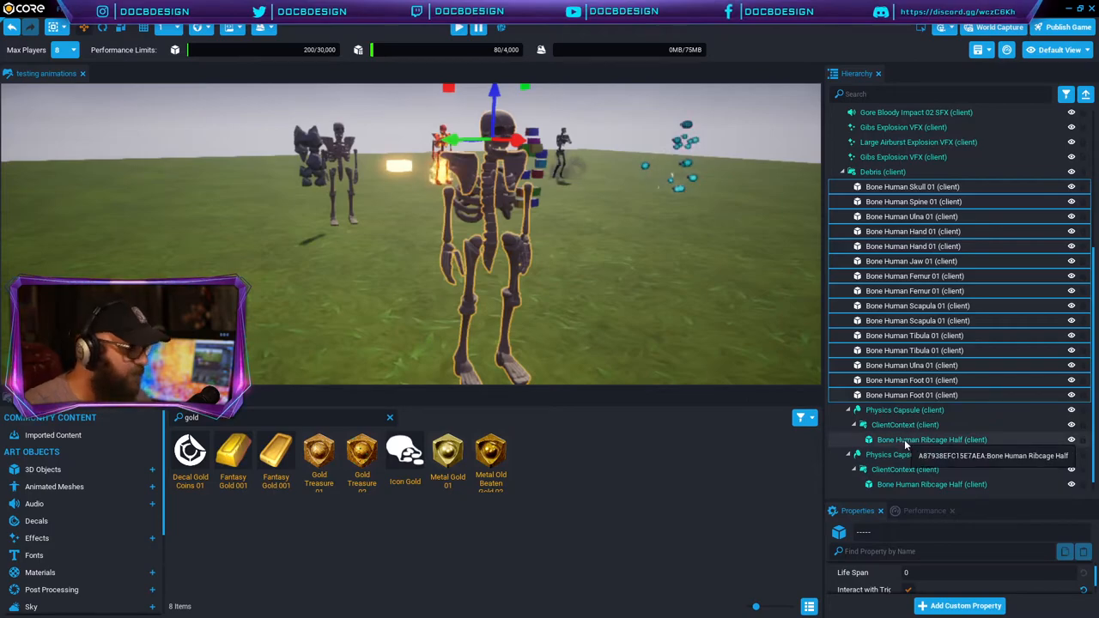
{"action": "left_click", "coordinate": [932, 485]}
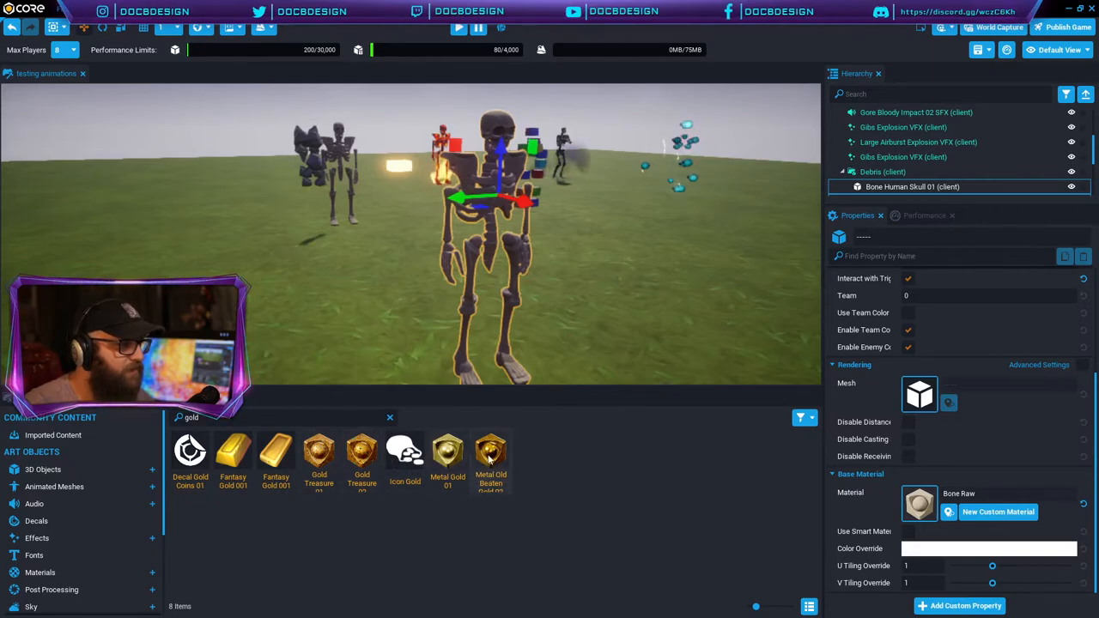
{"action": "mouse_move", "coordinate": [491, 451]}
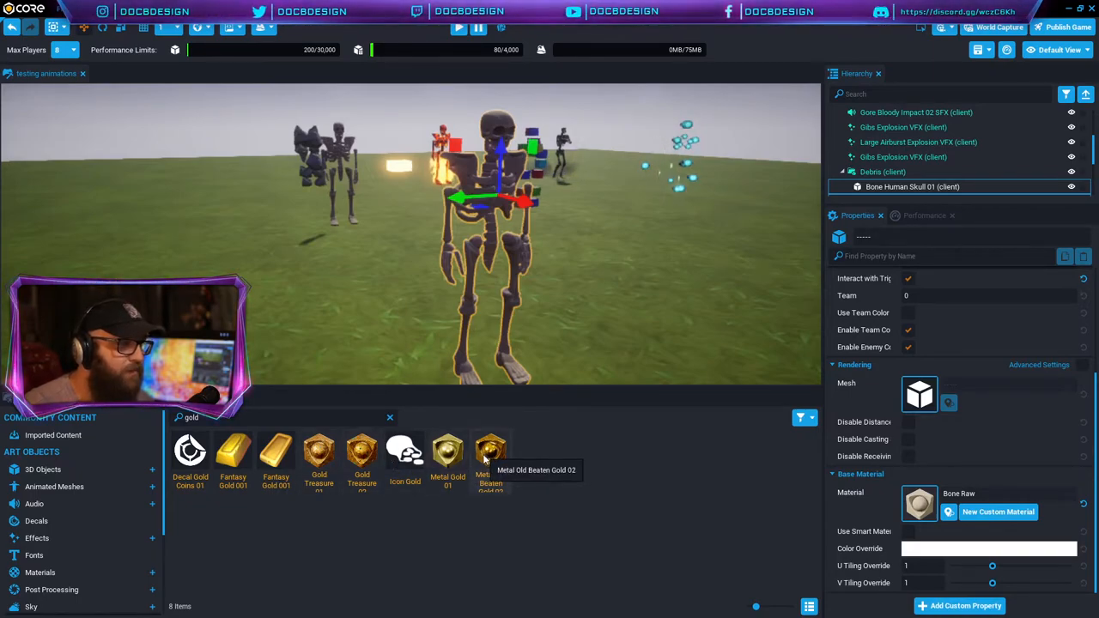
{"action": "left_click", "coordinate": [490, 450]}
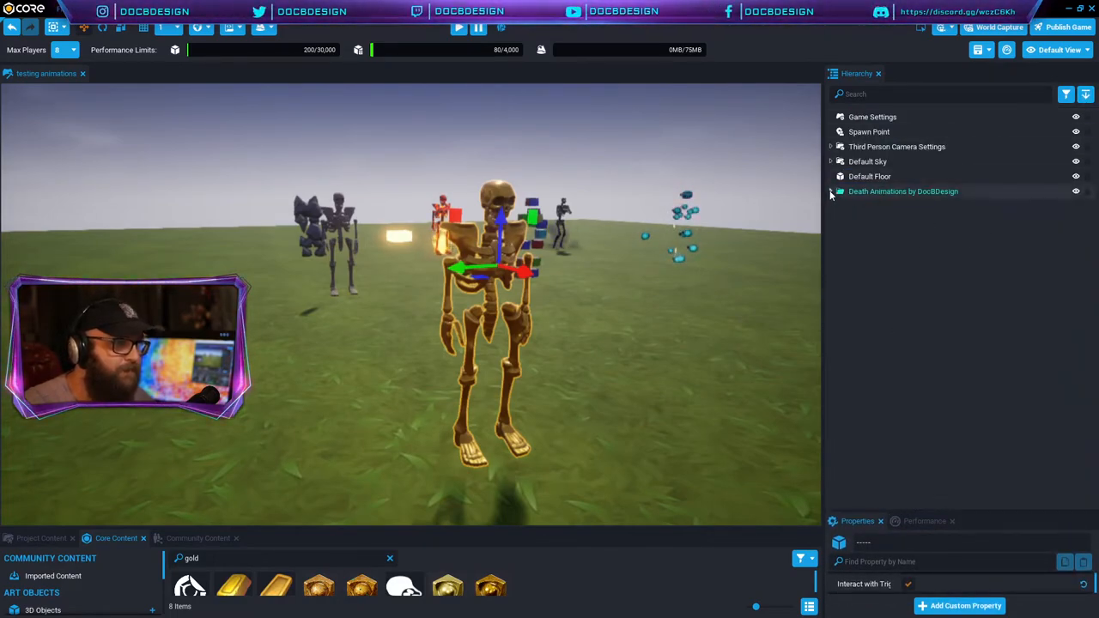
Create a new template from Gold Skeleton Explosion, keeping its default name.
{"action": "left_click", "coordinate": [831, 191]}
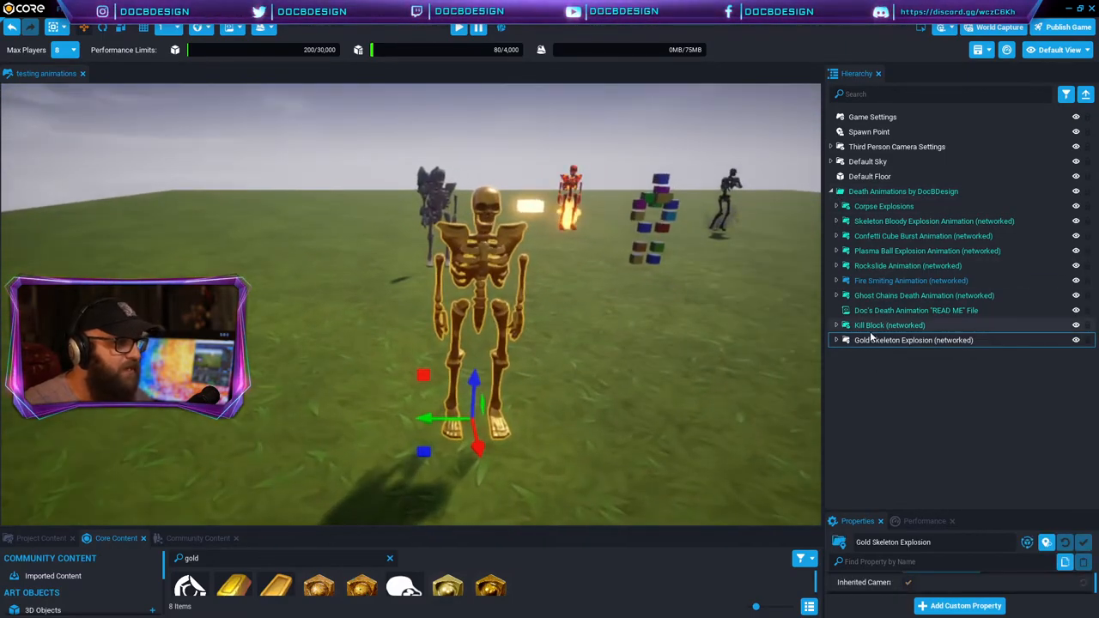
{"action": "right_click", "coordinate": [915, 340]}
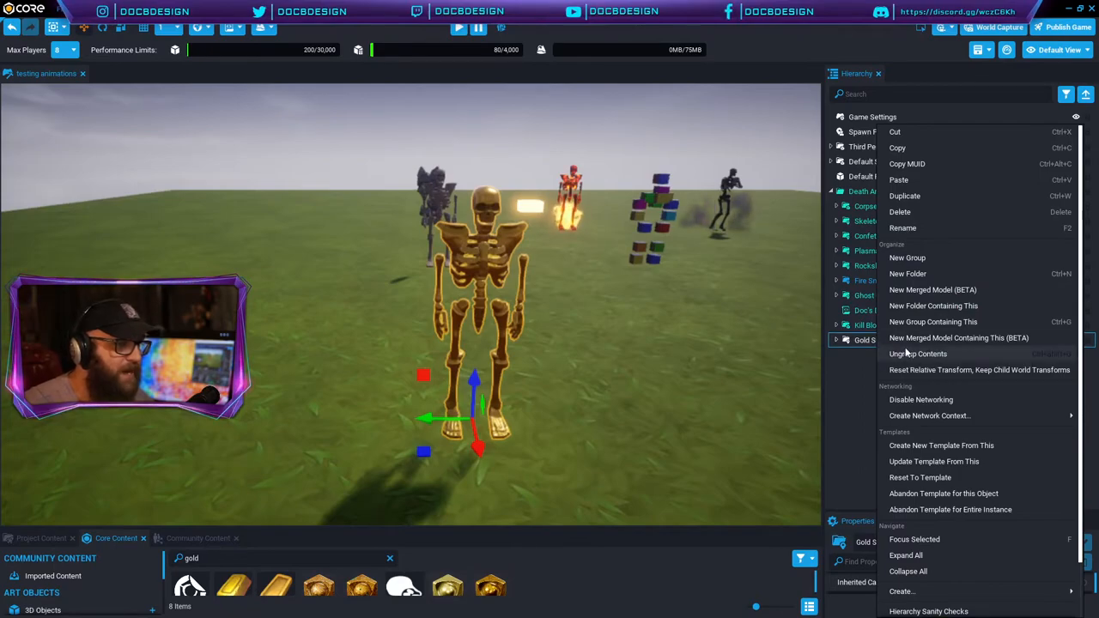
{"action": "mouse_move", "coordinate": [942, 445]}
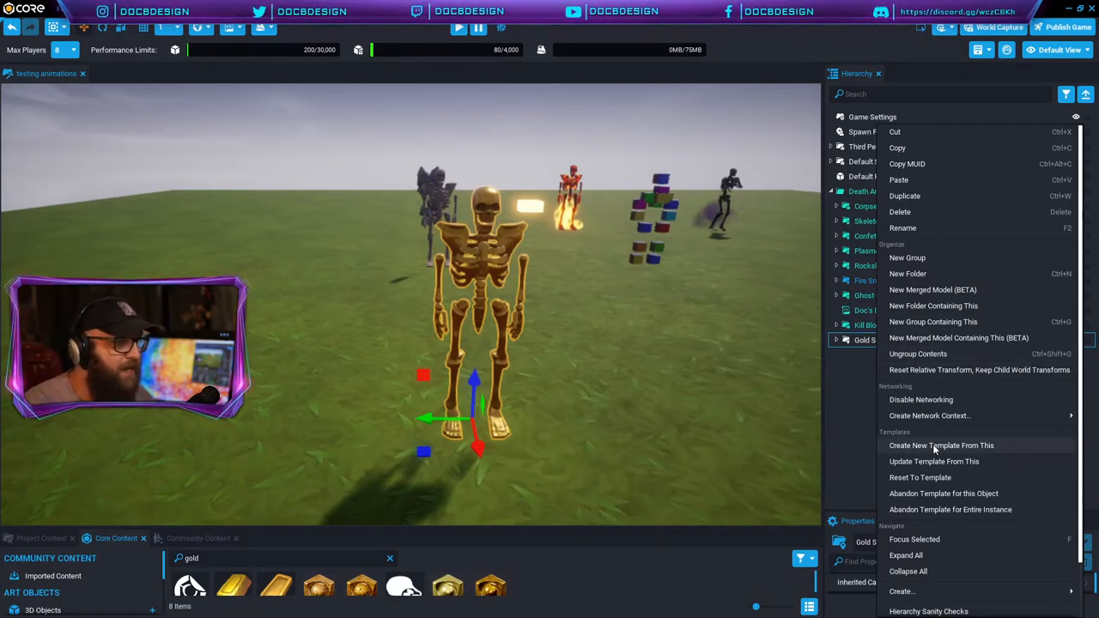
{"action": "left_click", "coordinate": [942, 445]}
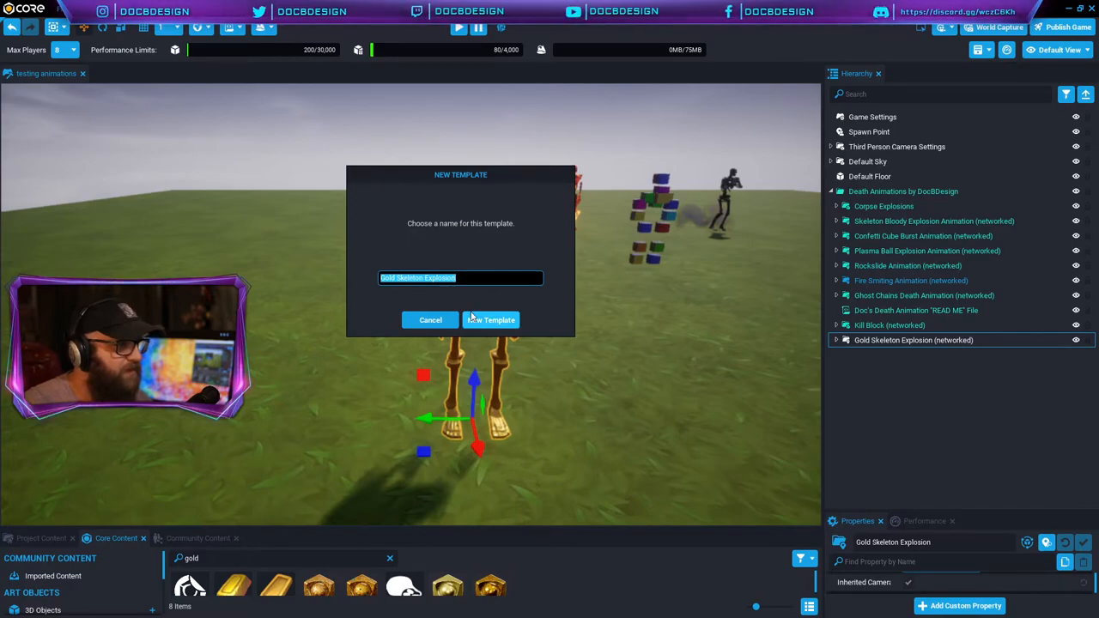
{"action": "left_click", "coordinate": [490, 320]}
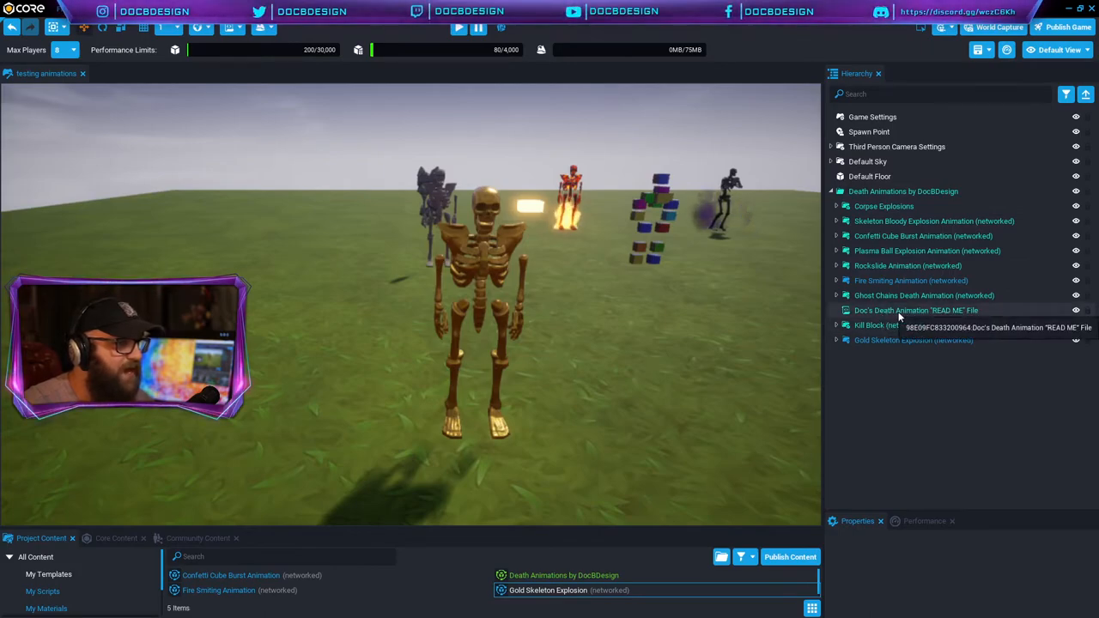
Expand Gold Skeleton Explosion and inspect its Large Airburst Explosion effect.
{"action": "left_click", "coordinate": [836, 340]}
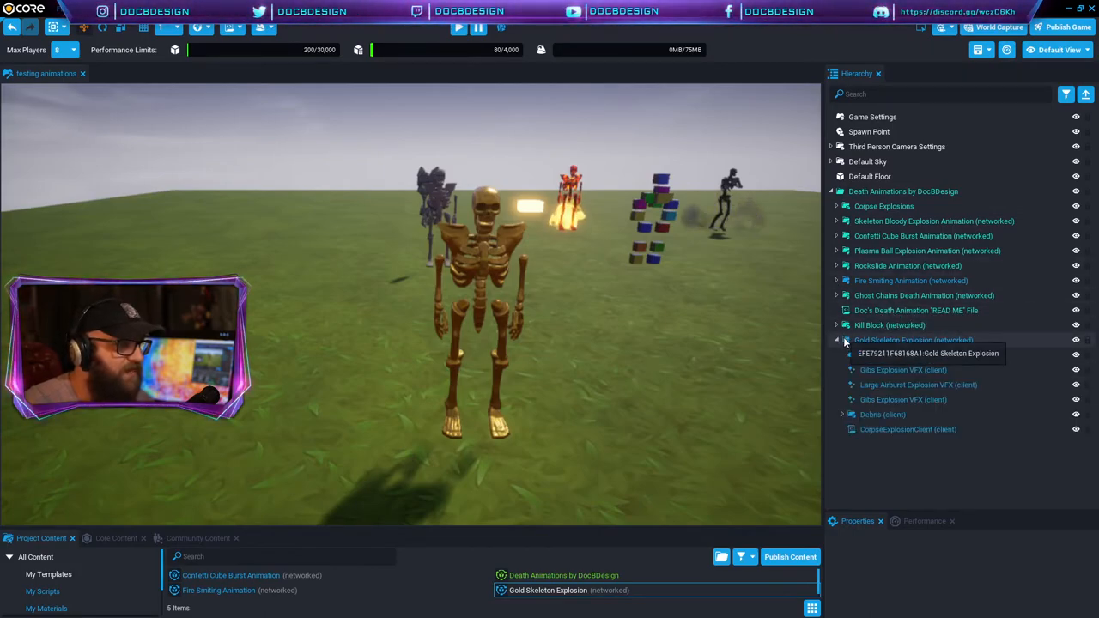
{"action": "left_click", "coordinate": [919, 385]}
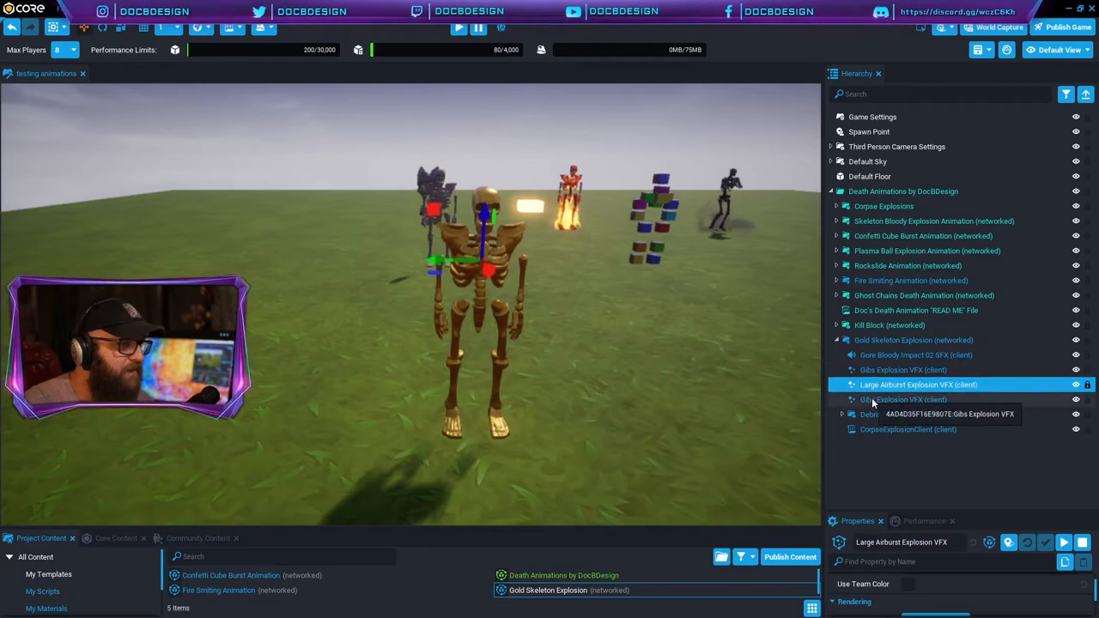
{"action": "left_click", "coordinate": [916, 355]}
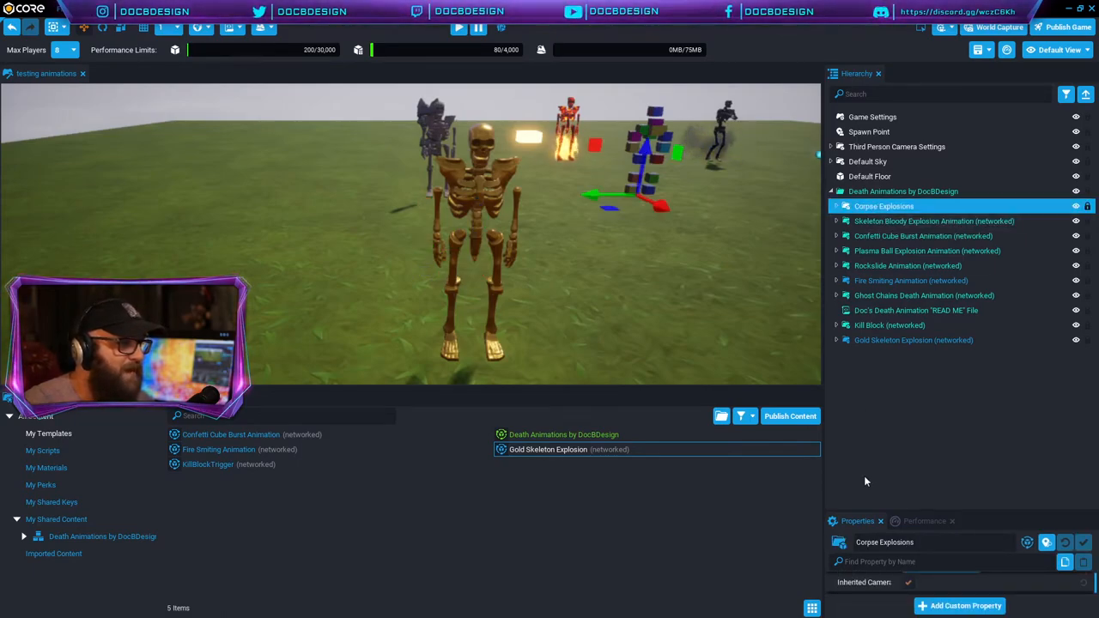
Set Corpse Explosions' ExplosionTemplate to Gold Skeleton Explosion and start a preview.
{"action": "left_click", "coordinate": [884, 206]}
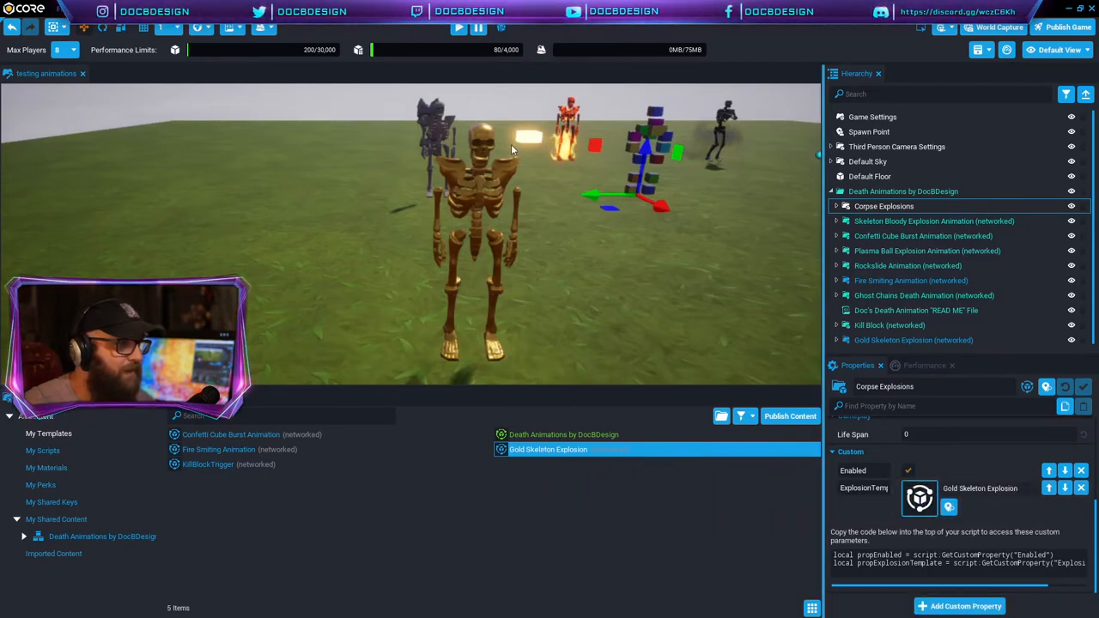
{"action": "left_click", "coordinate": [458, 27]}
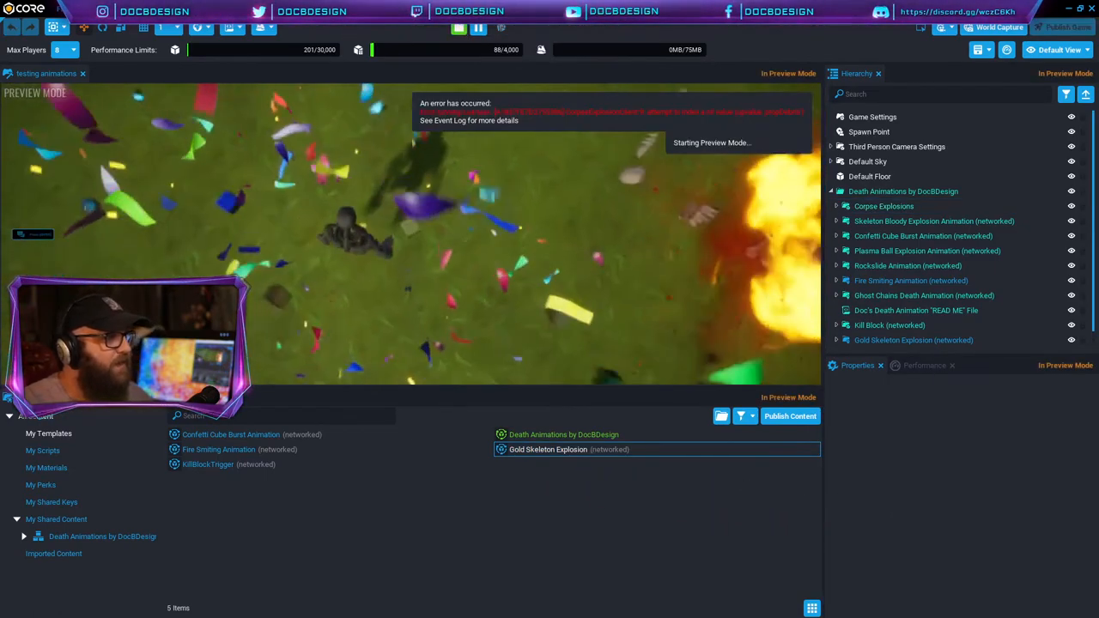